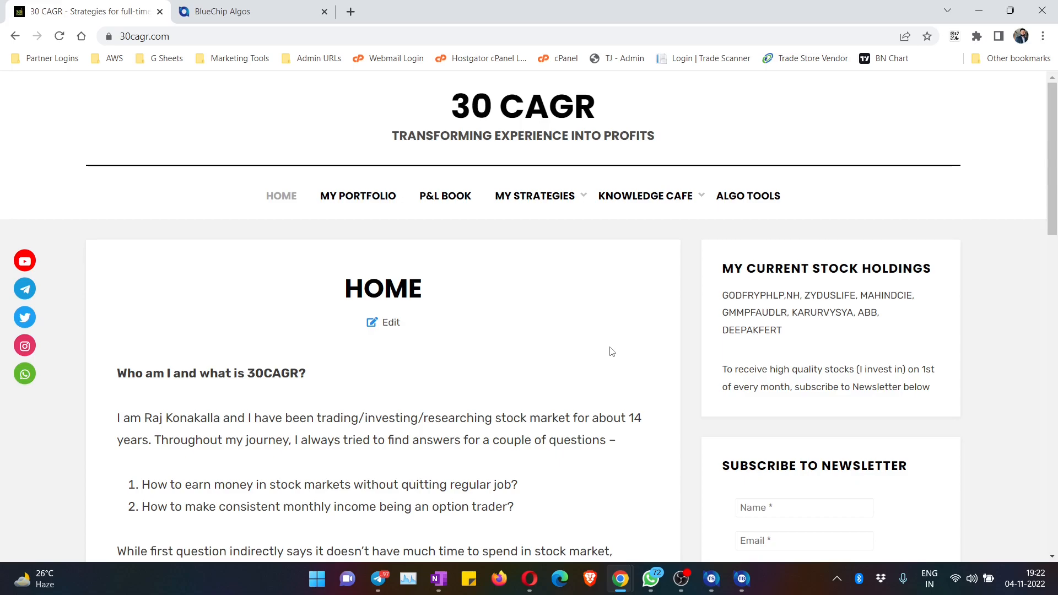
mouse_move(280, 163)
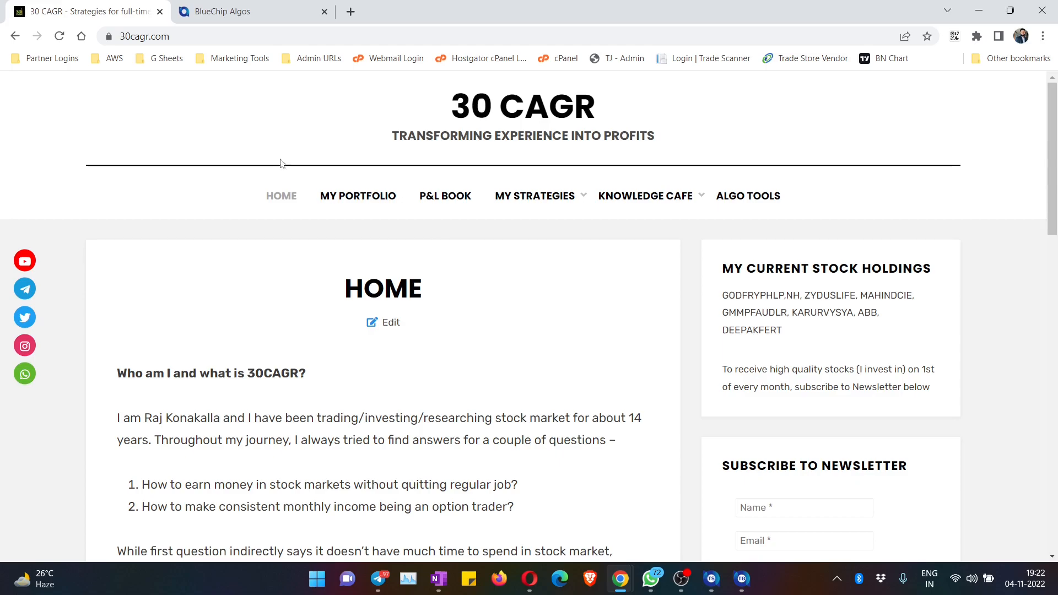
Step: Switch between the 30 CAGR homepage and the BlueChip Algos website to look over its product lineup
click(243, 11)
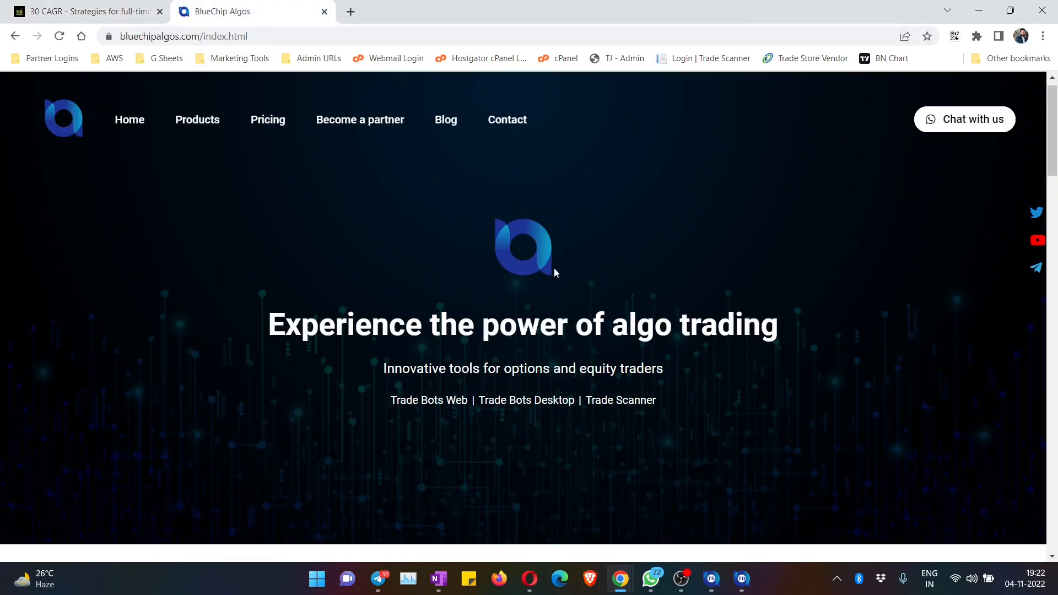
mouse_move(519, 254)
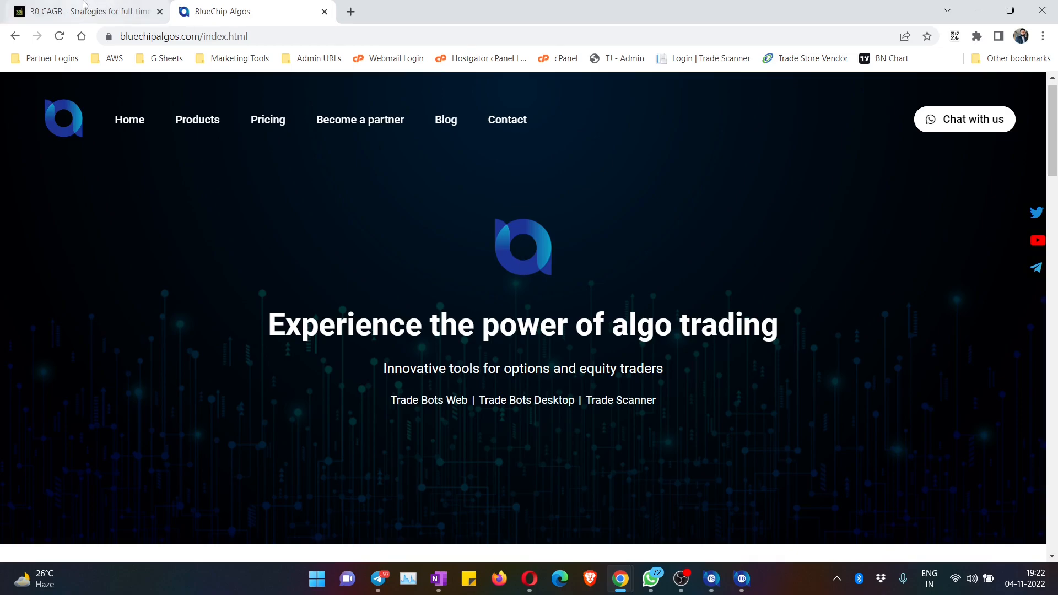
click(81, 11)
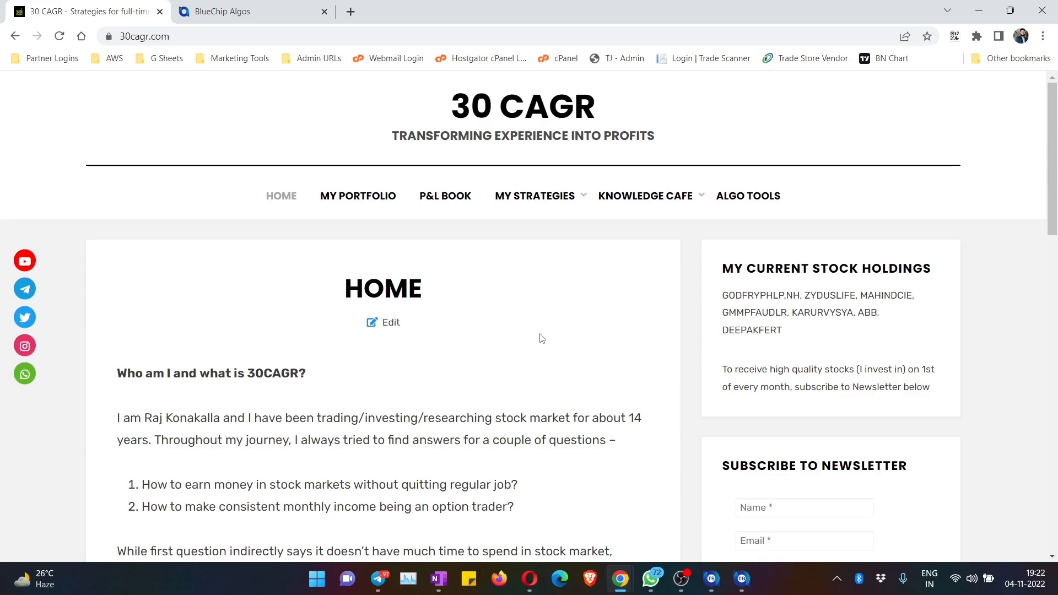
mouse_move(518, 231)
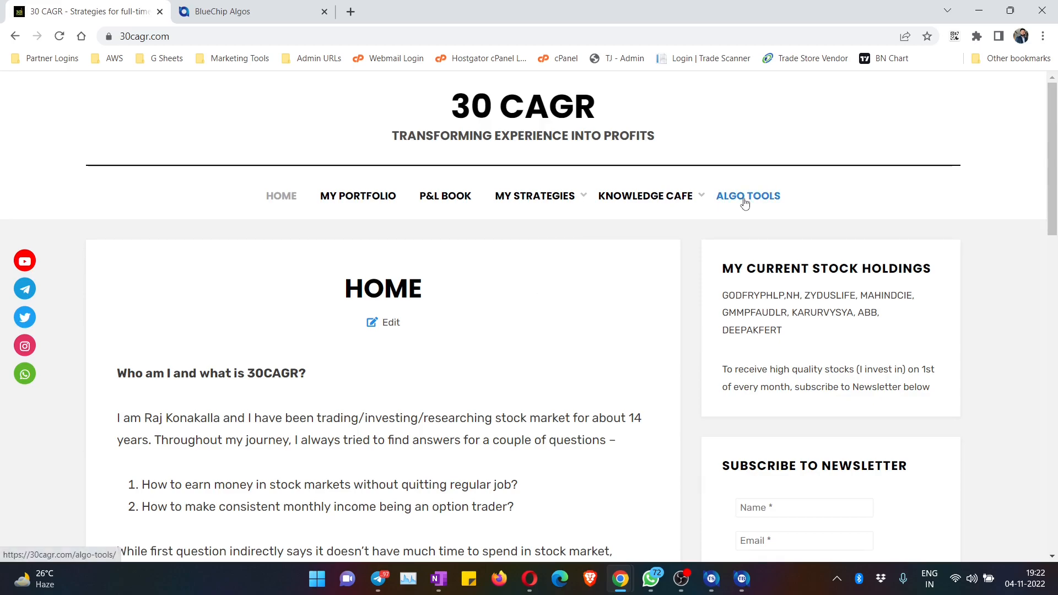
mouse_move(508, 253)
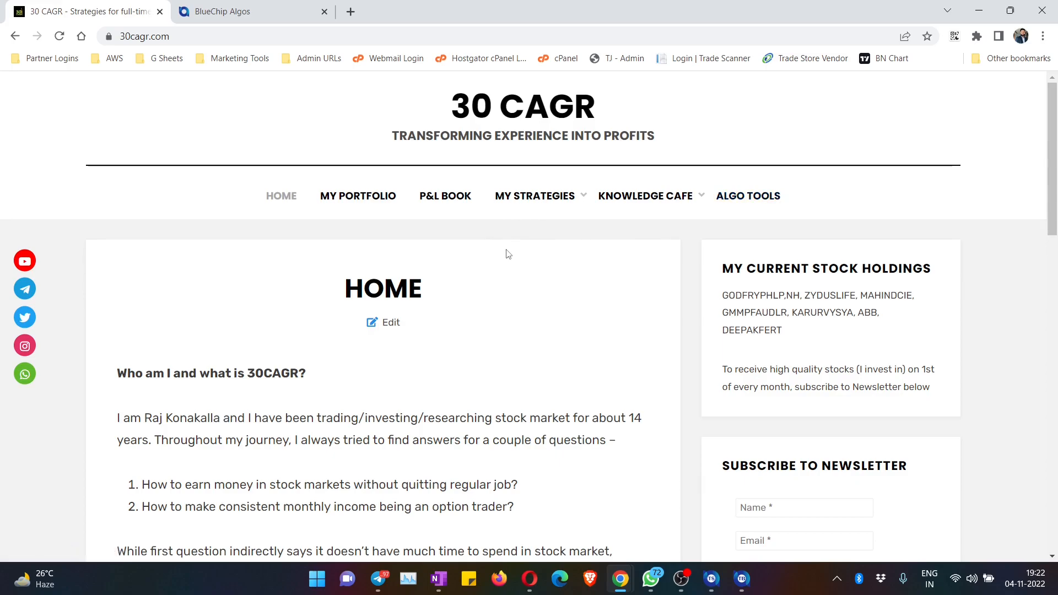
mouse_move(536, 248)
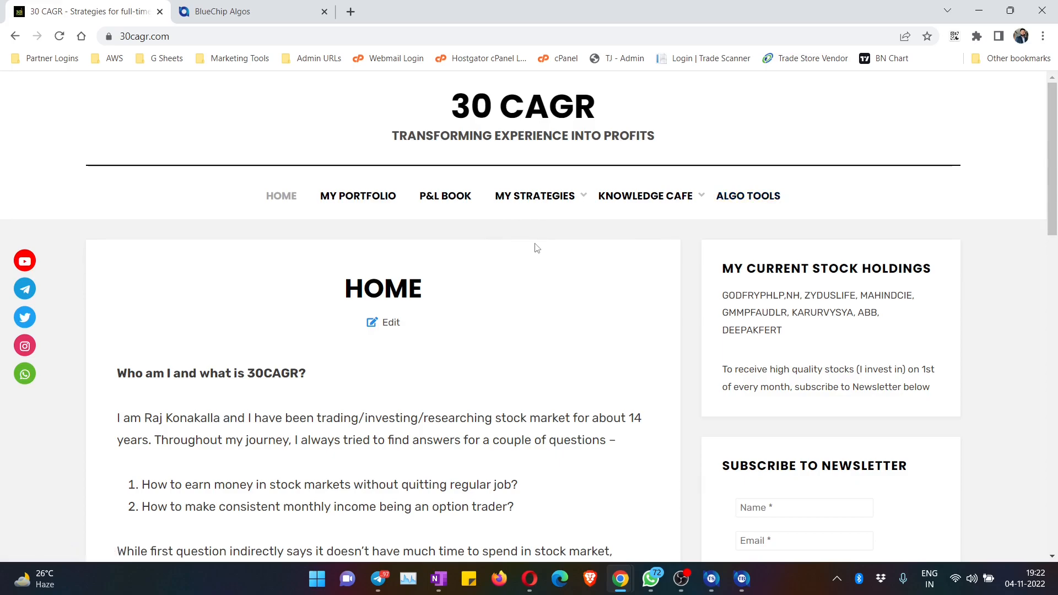
click(250, 11)
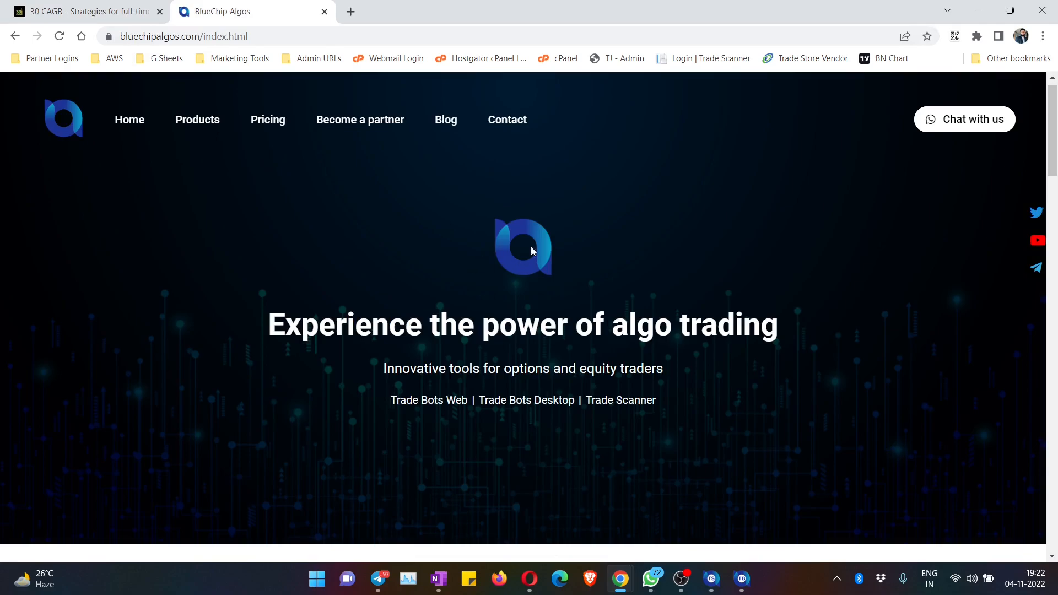
mouse_move(524, 245)
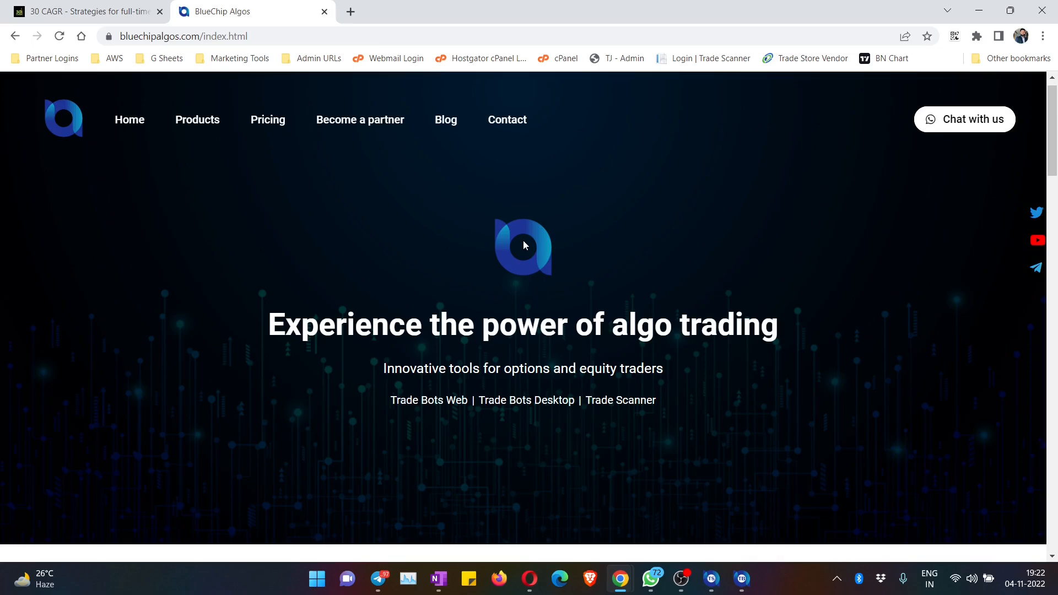
mouse_move(282, 174)
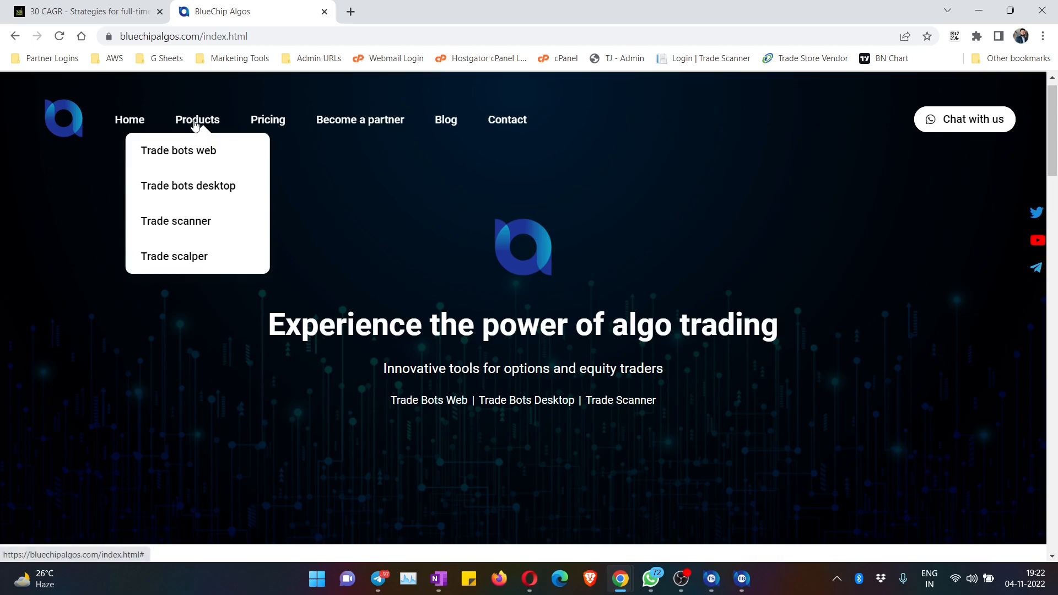
mouse_move(176, 220)
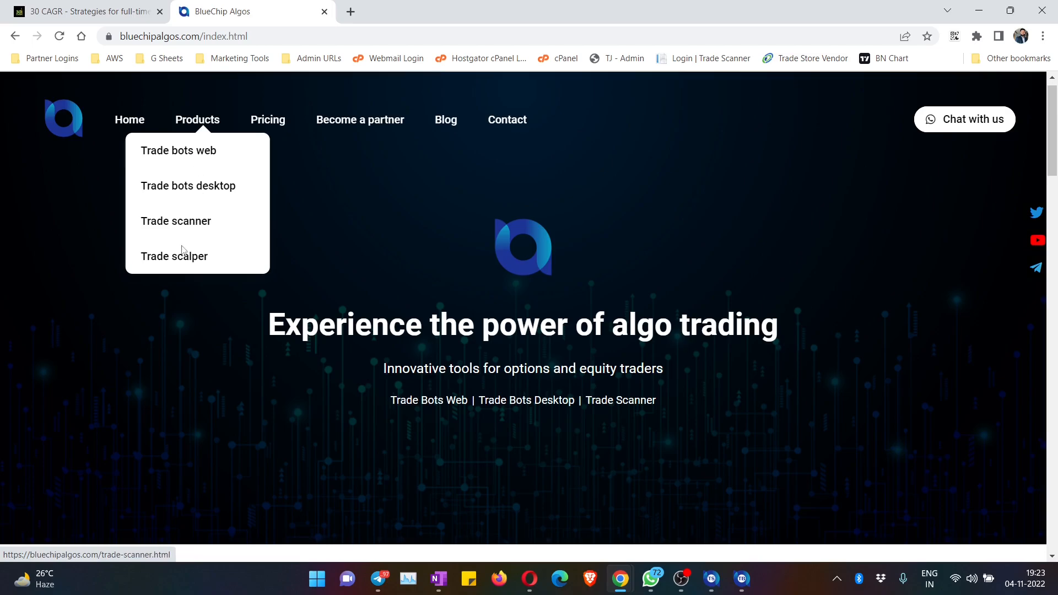
mouse_move(197, 275)
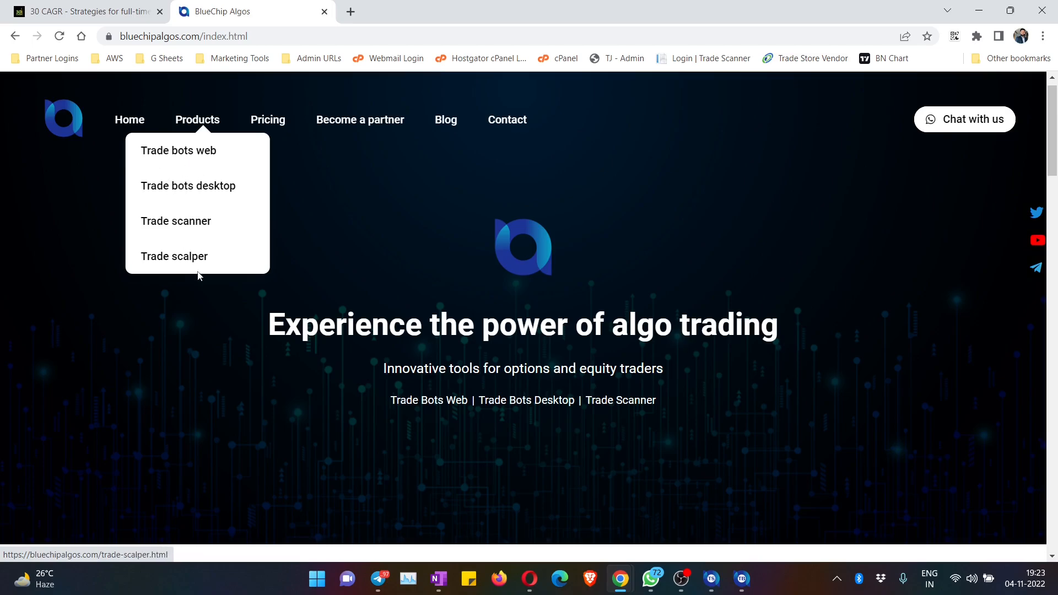
mouse_move(206, 158)
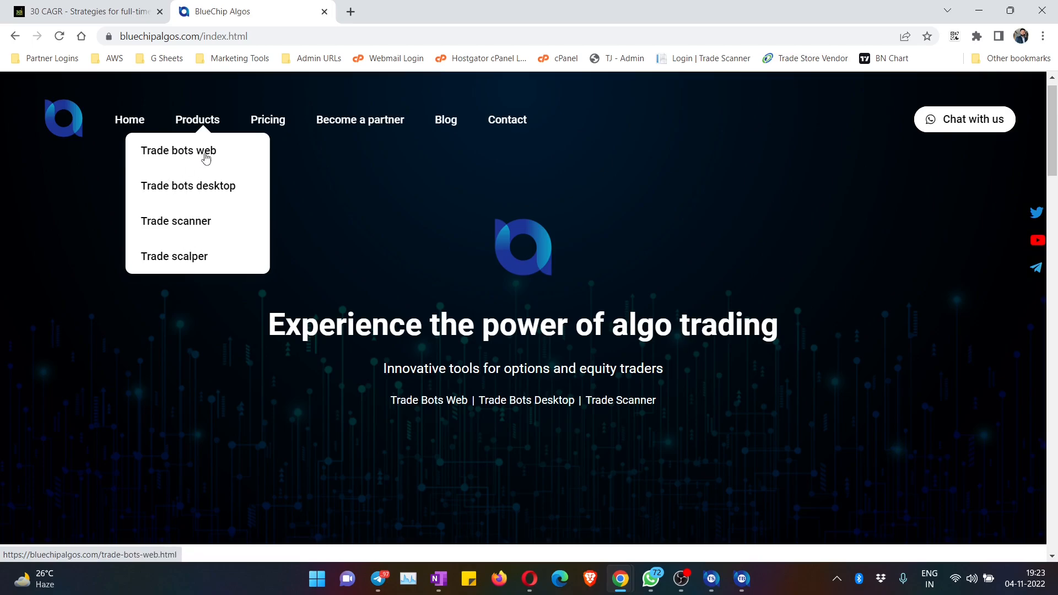
mouse_move(174, 160)
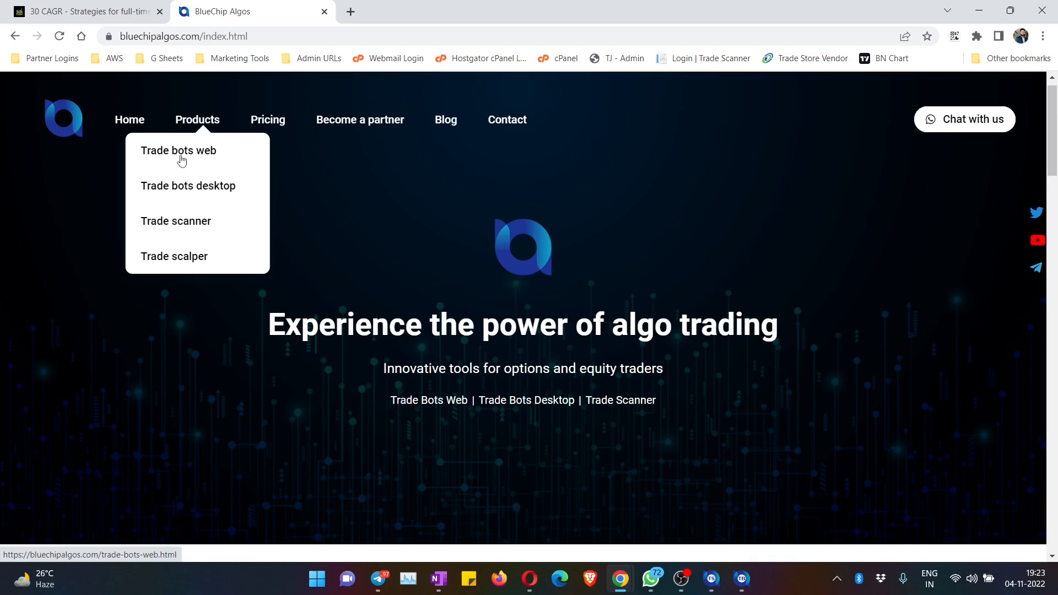
mouse_move(199, 196)
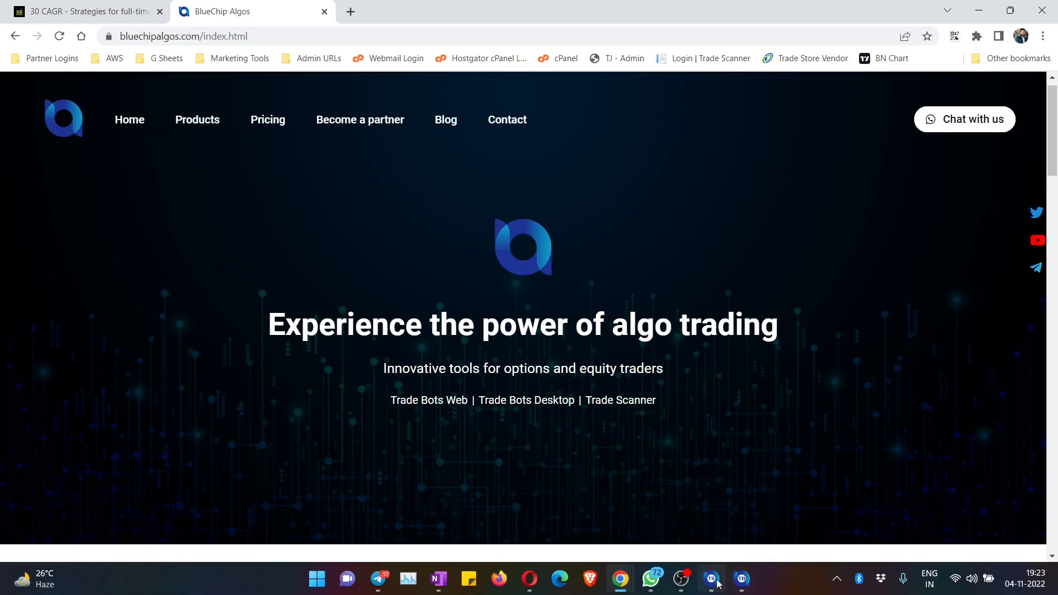
Step: Bring up the running TradeBots desktop application, then return to the BlueChip Algos website
click(740, 579)
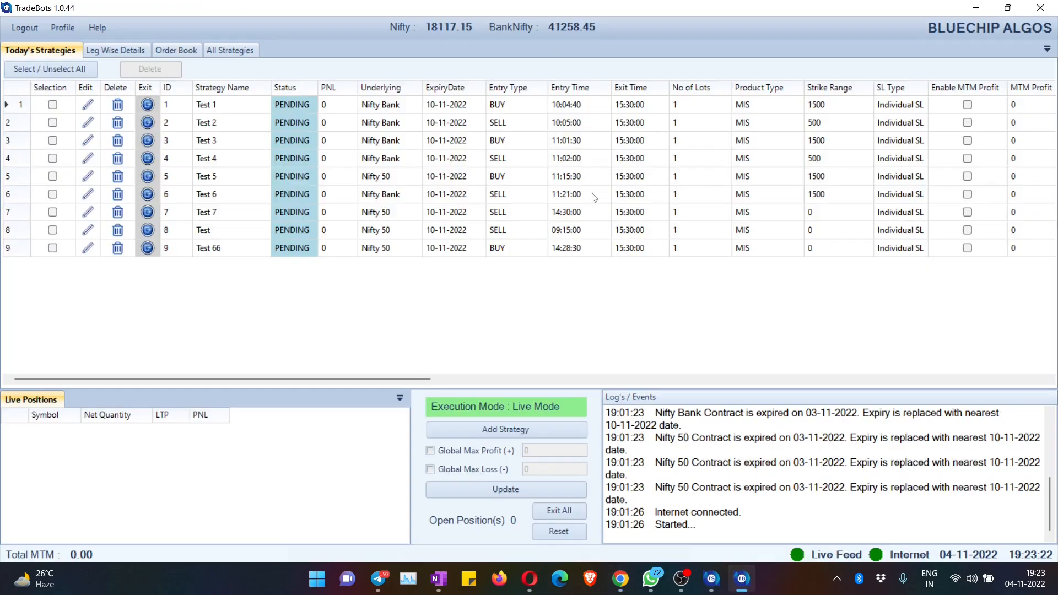
mouse_move(810, 367)
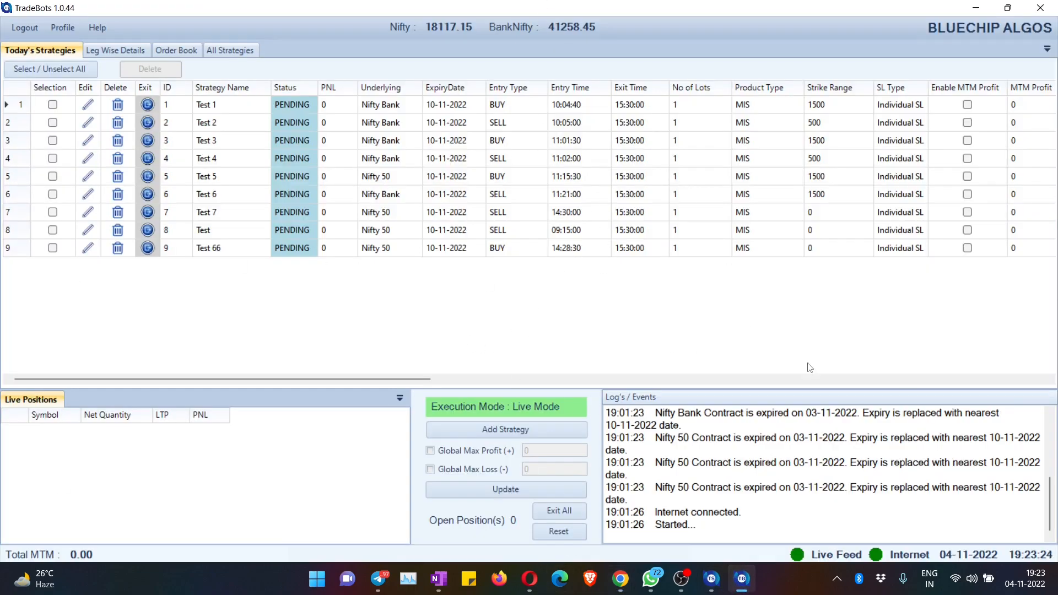
mouse_move(527, 320)
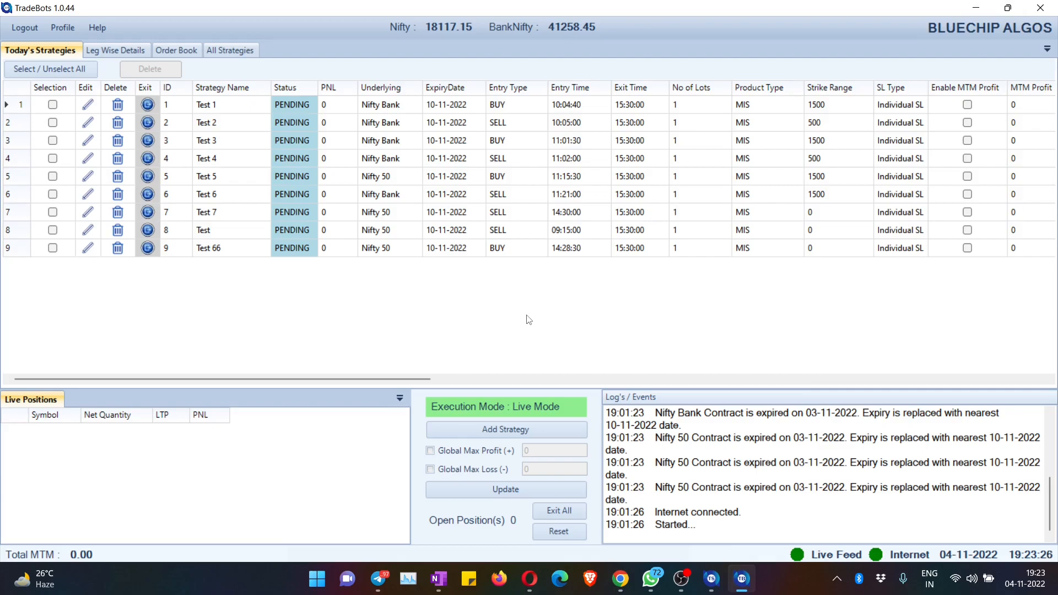
click(618, 578)
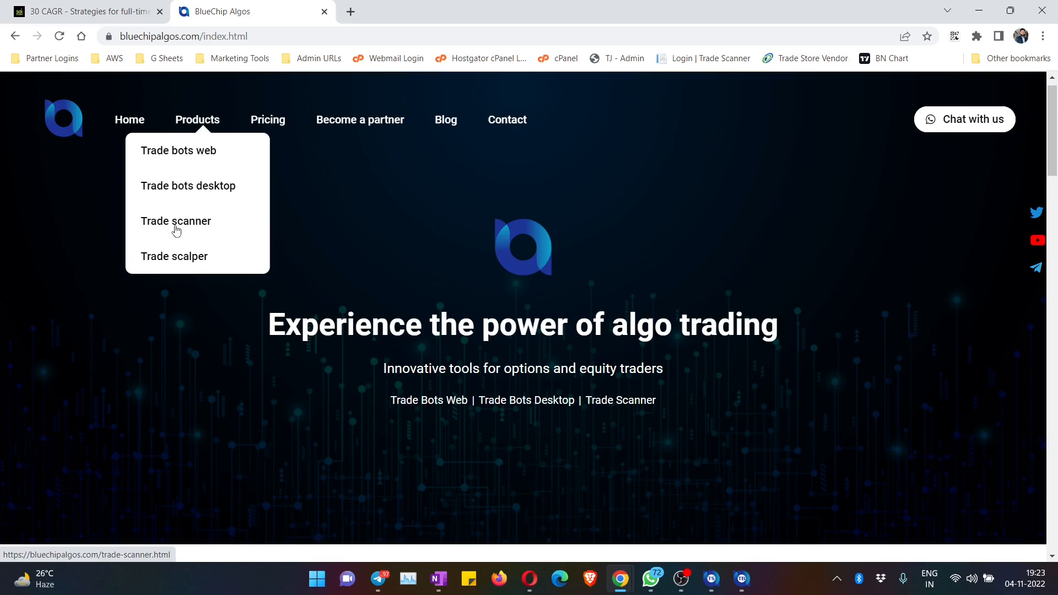
mouse_move(176, 224)
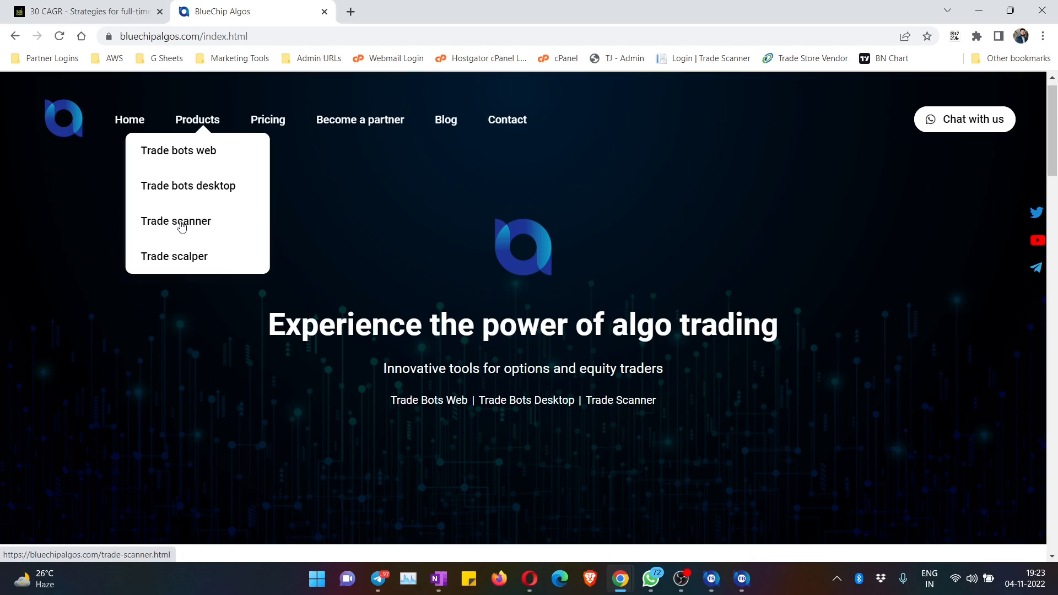
mouse_move(181, 258)
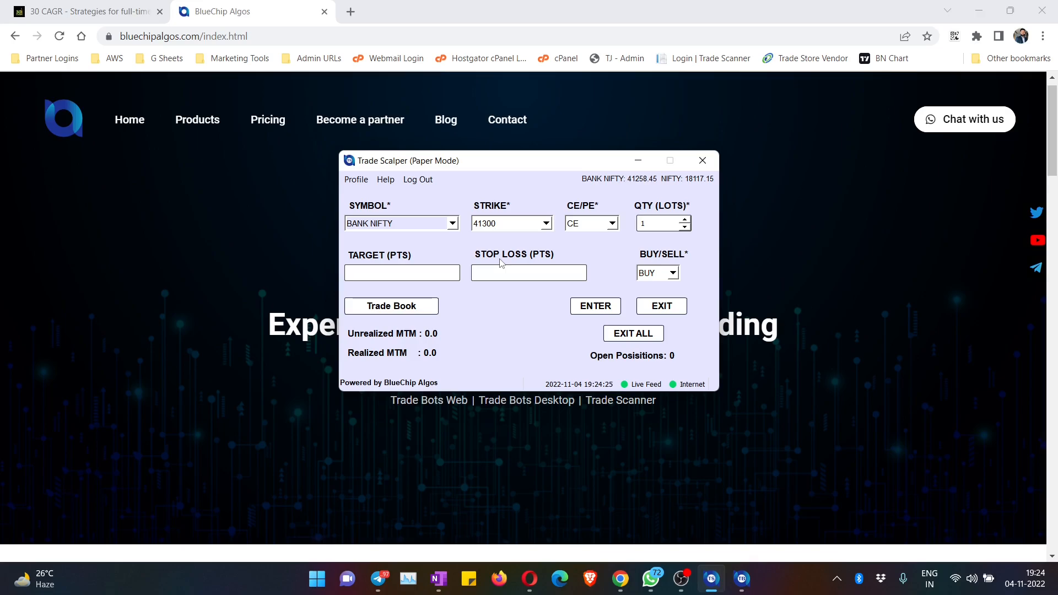
mouse_move(598, 83)
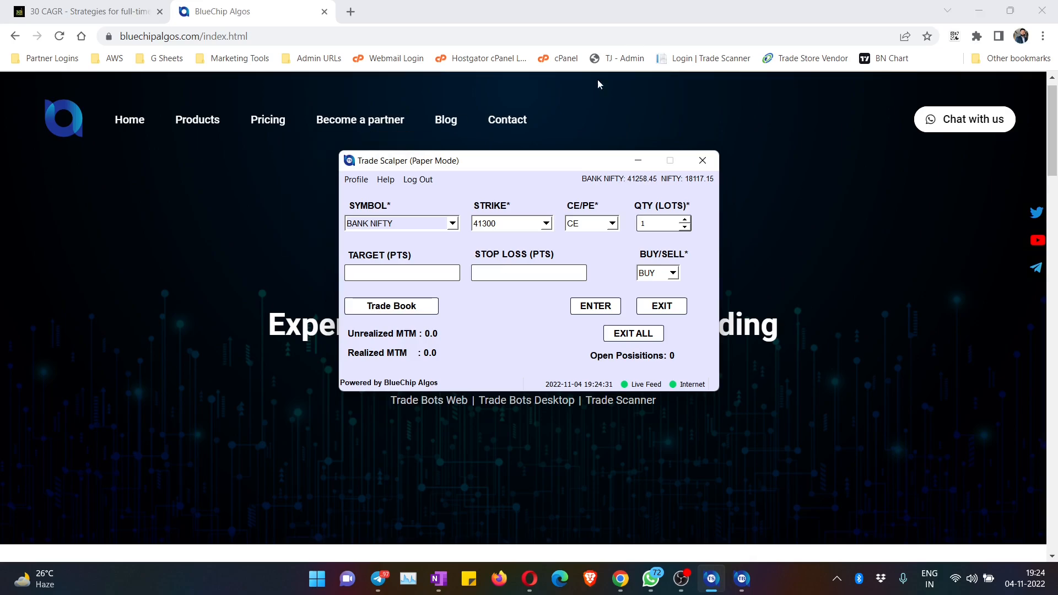
Step: Close the Trade Scalper (Paper Mode) window so the BlueChip Algos home page shows again
click(197, 119)
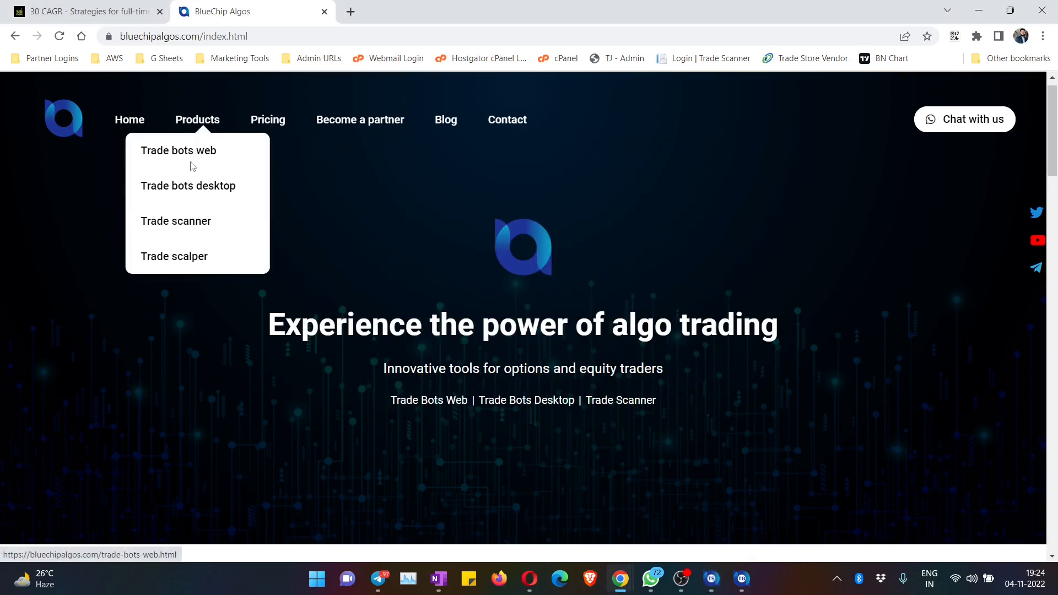
mouse_move(200, 185)
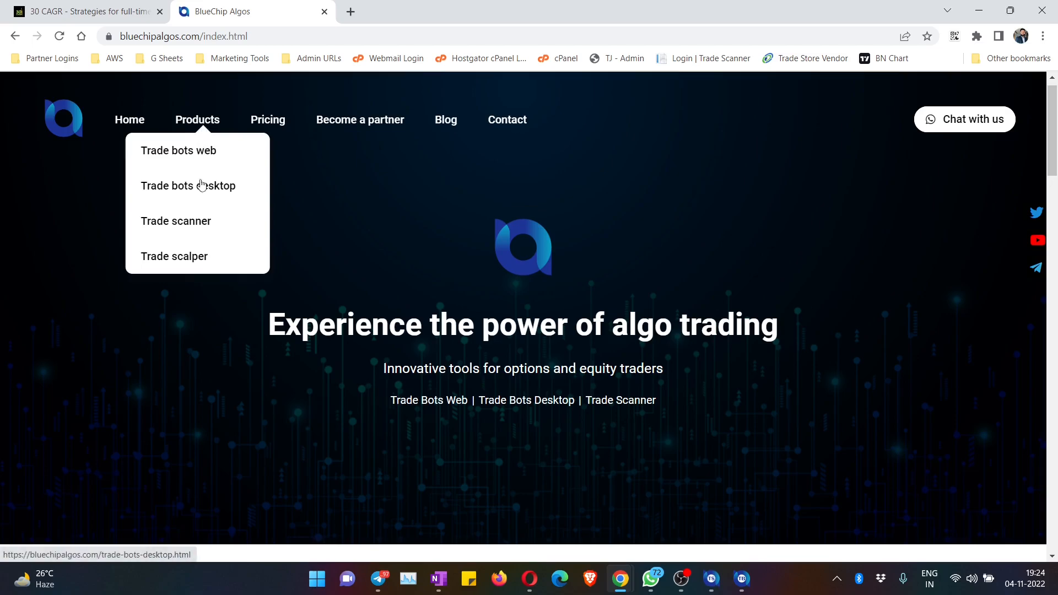
mouse_move(184, 156)
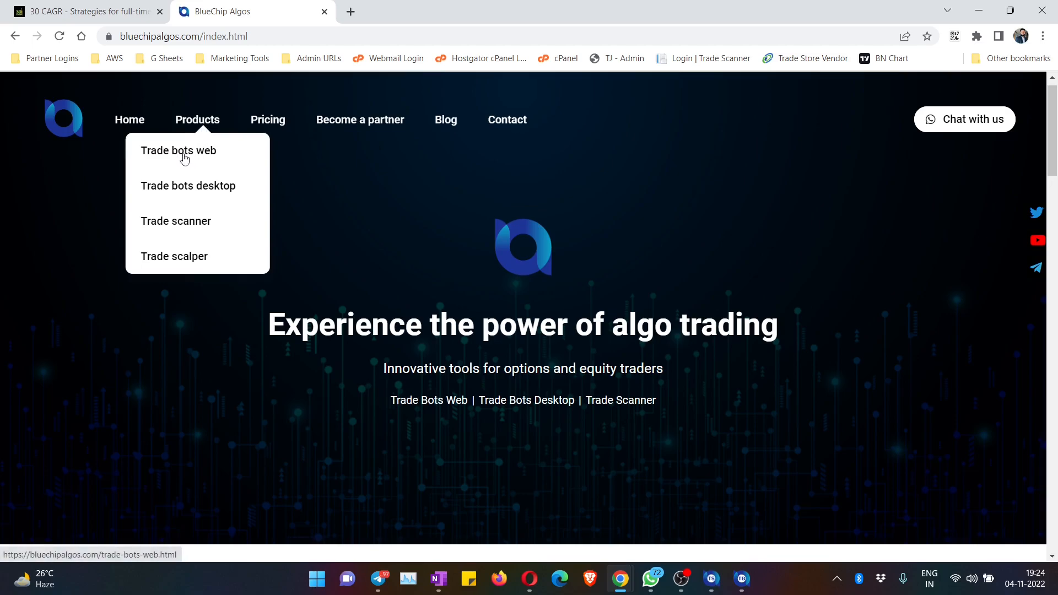
mouse_move(204, 132)
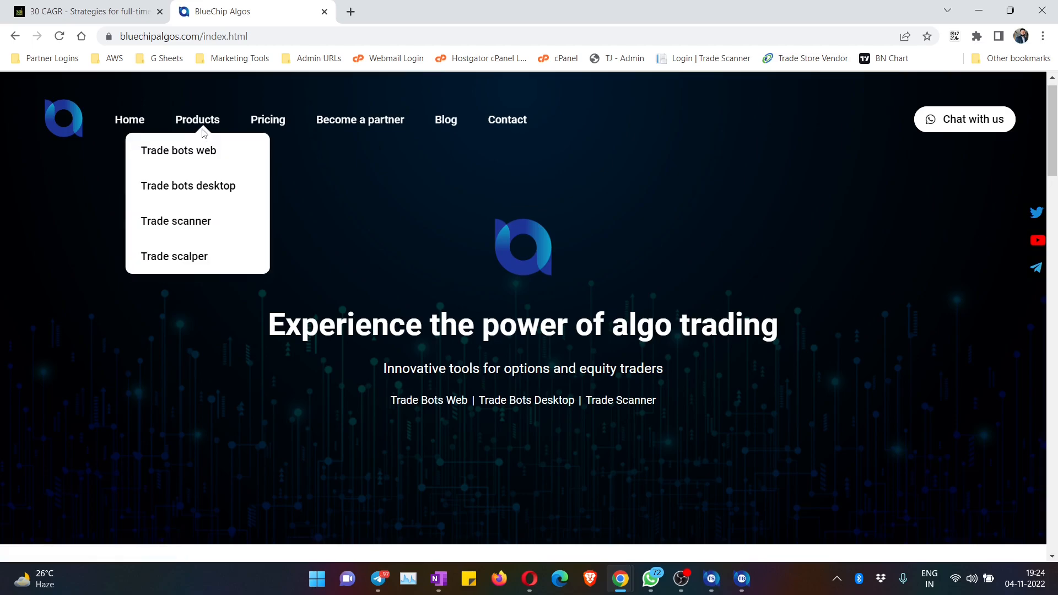
mouse_move(192, 185)
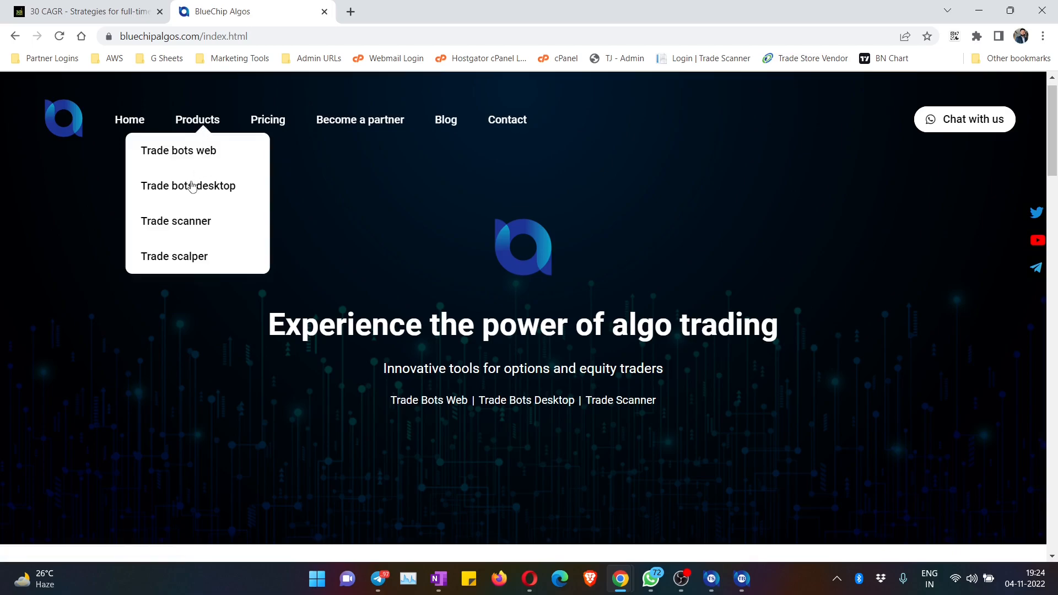
Step: View the Trade bots desktop product page through its features, supported brokers and notes
click(187, 185)
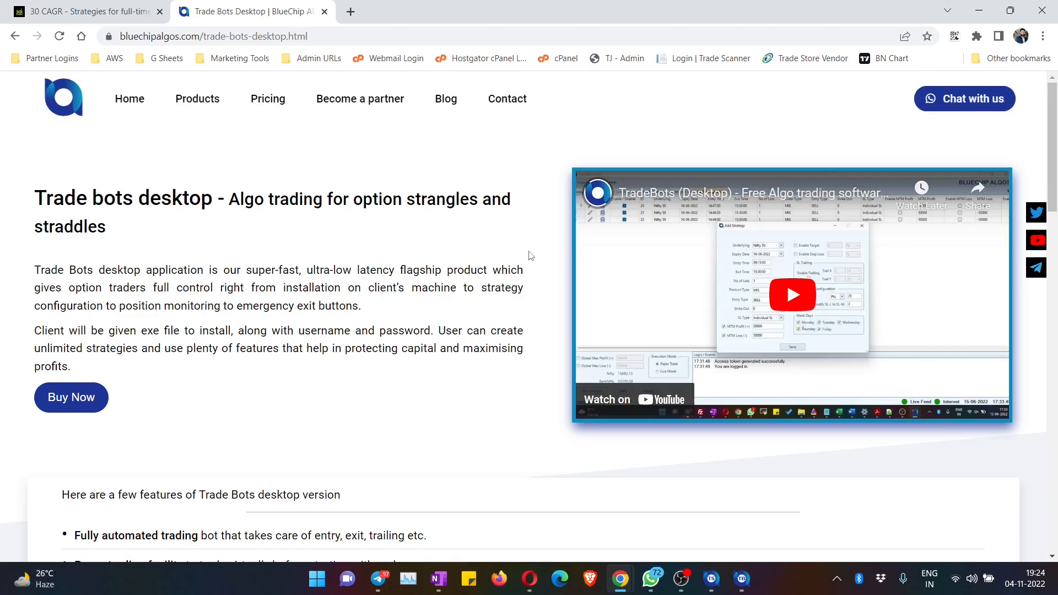
scroll(down, 3)
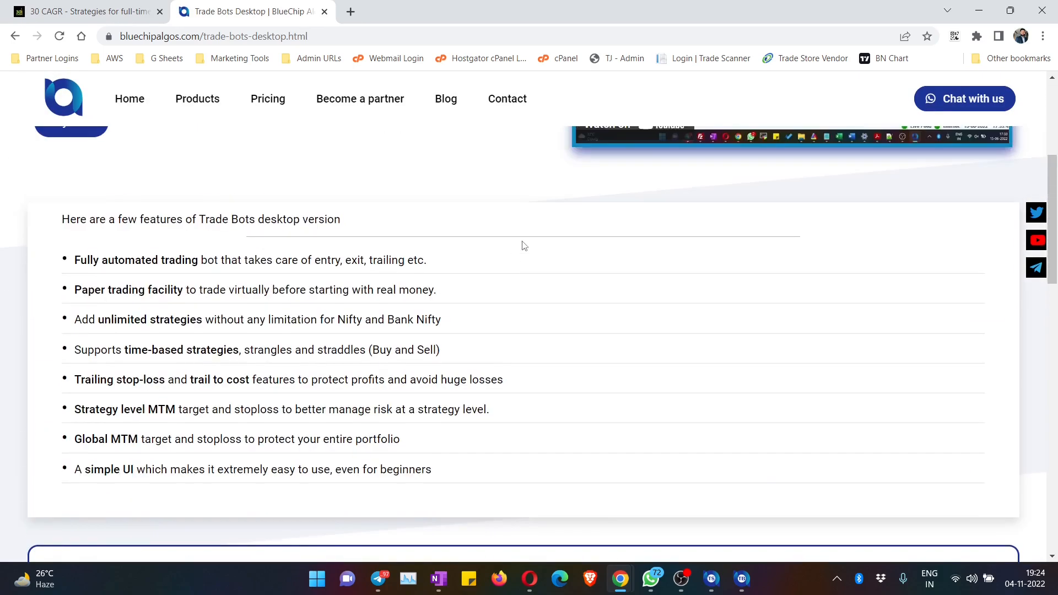
scroll(down, 3)
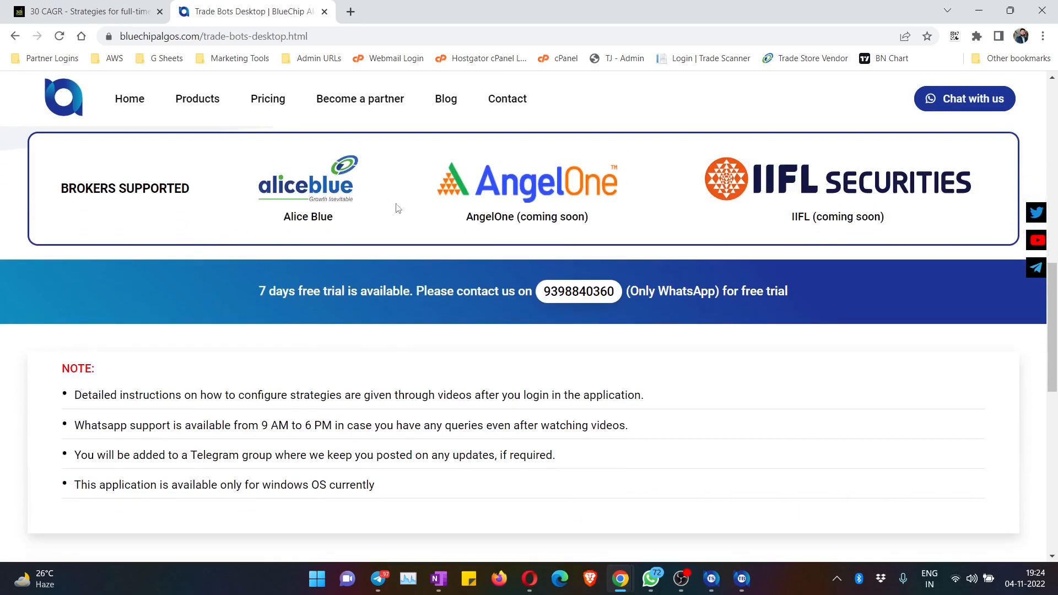
scroll(down, 3)
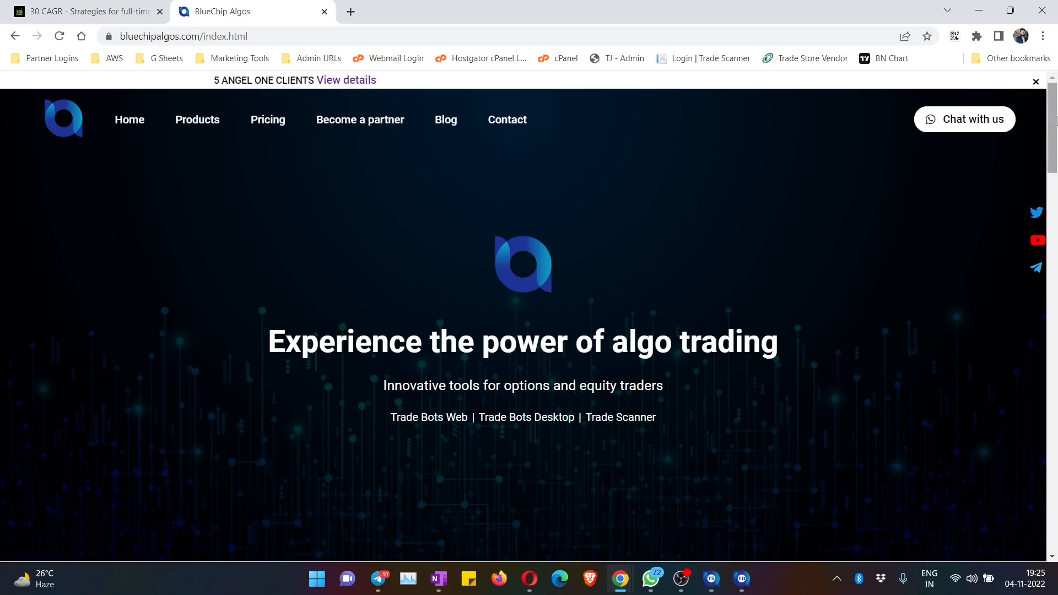
Step: Reach the Offers page from the footer's Company links to show the Platinum membership terms
scroll(down, 3)
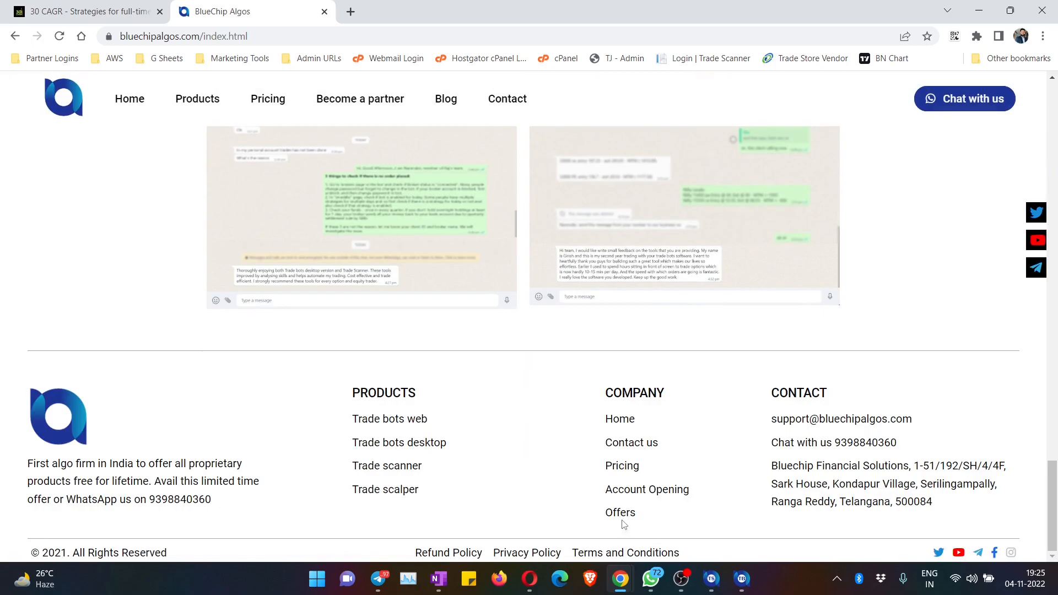
click(619, 512)
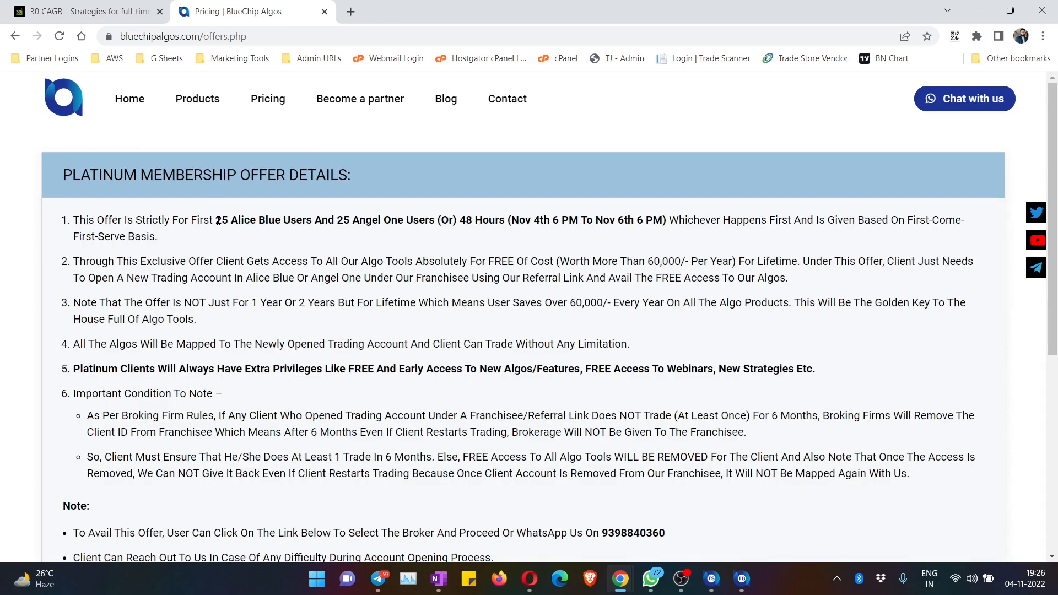
click(197, 98)
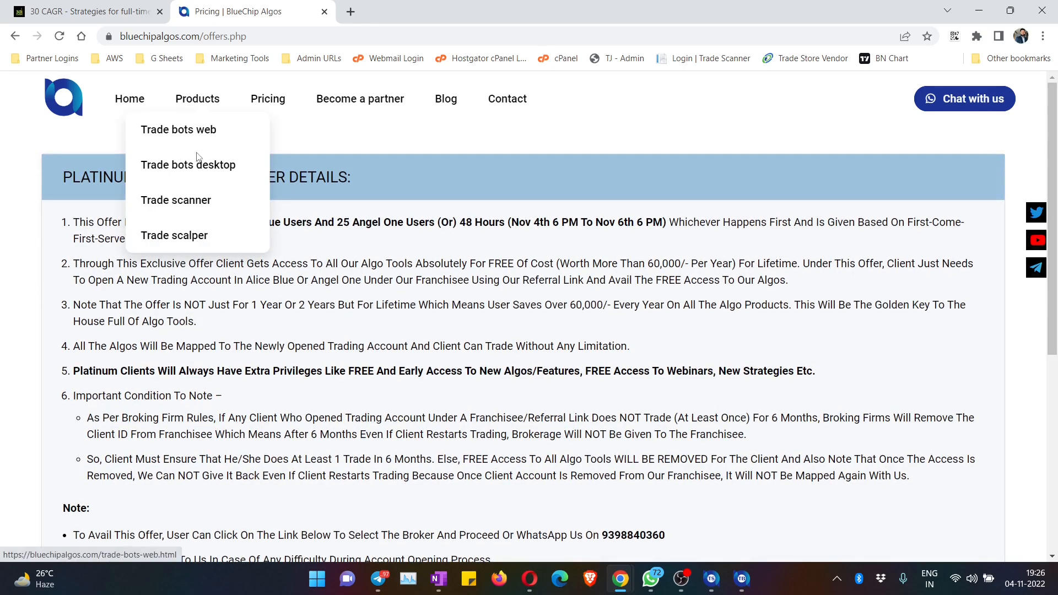
mouse_move(196, 232)
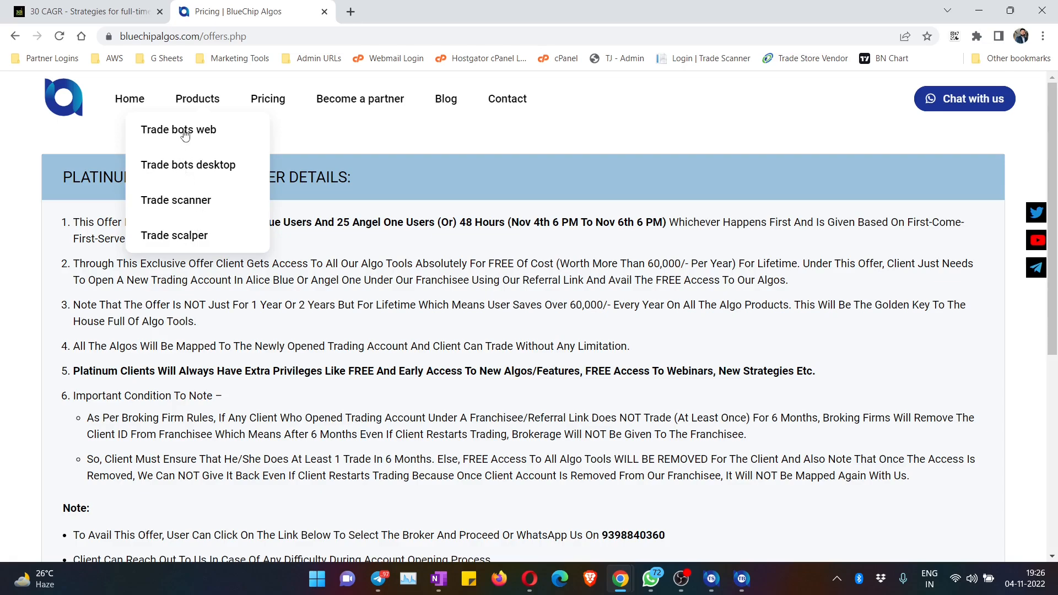
mouse_move(189, 236)
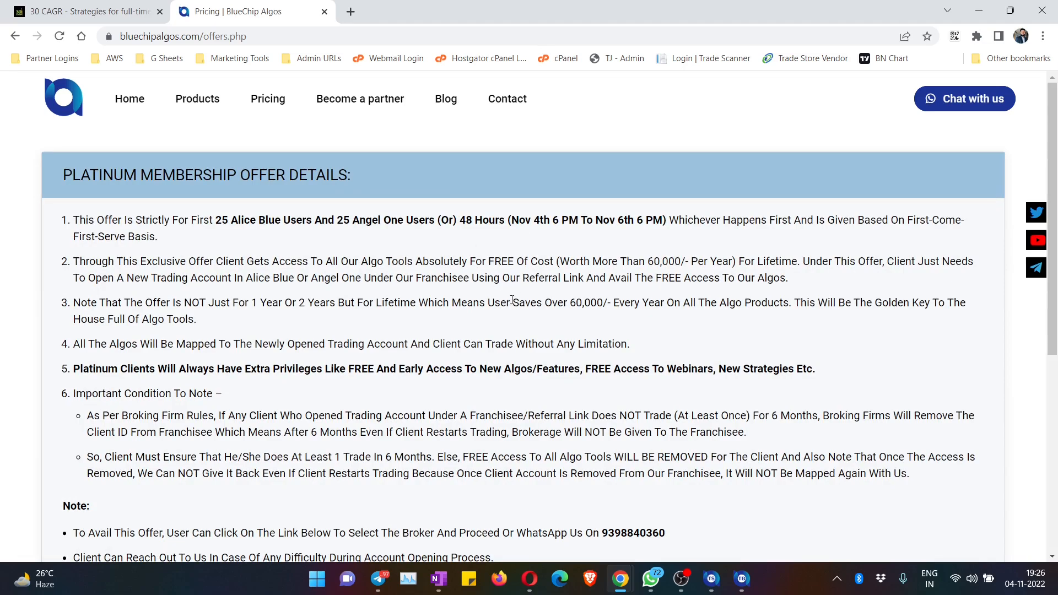
mouse_move(531, 230)
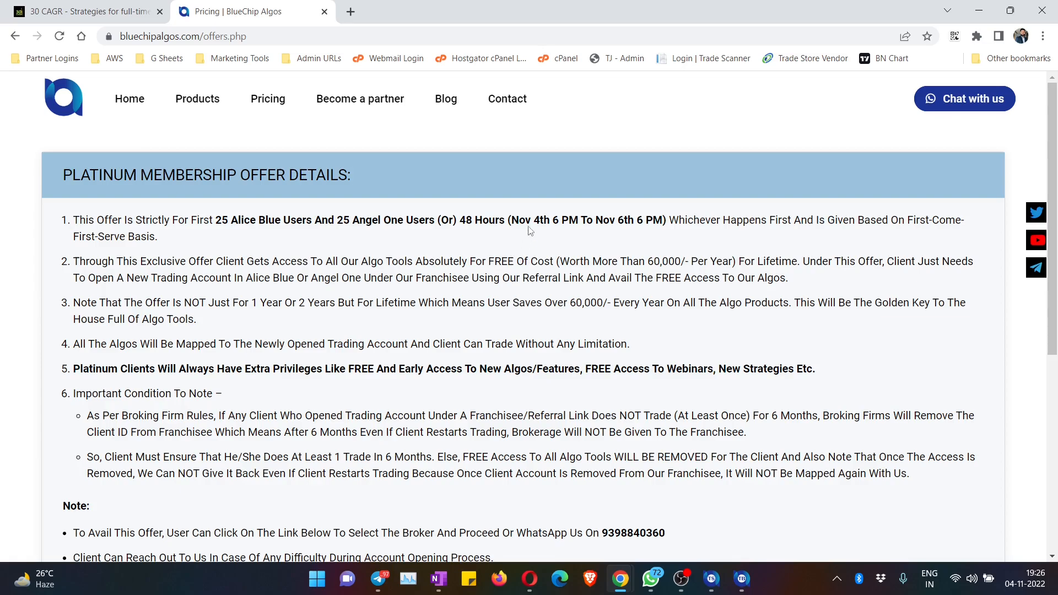
Step: Highlight the 25 Alice Blue users limit and the 48-hour offer period in the Platinum terms
double_click(248, 220)
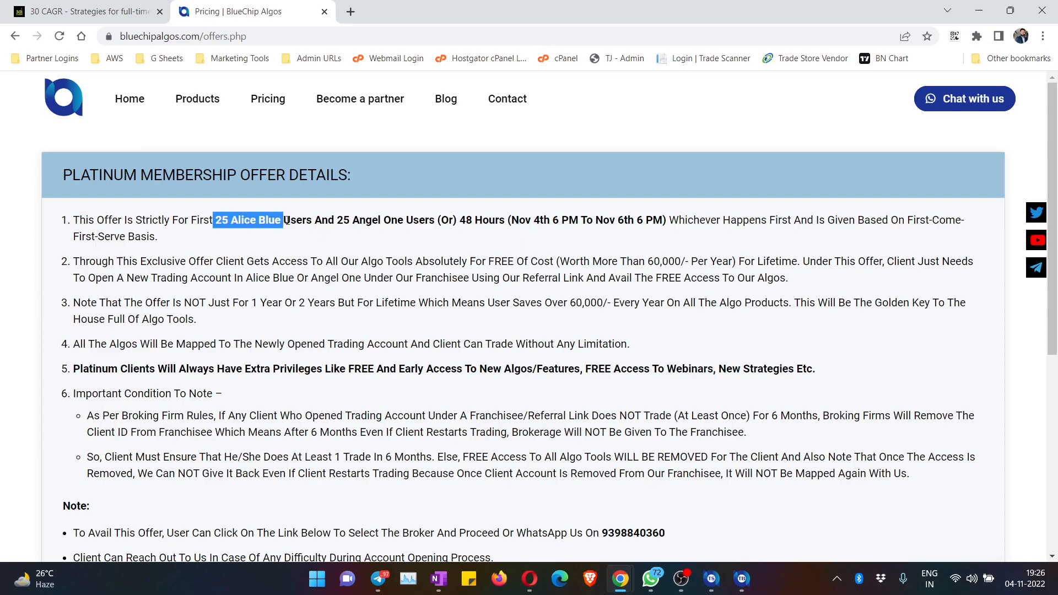
drag(335, 220, 415, 220)
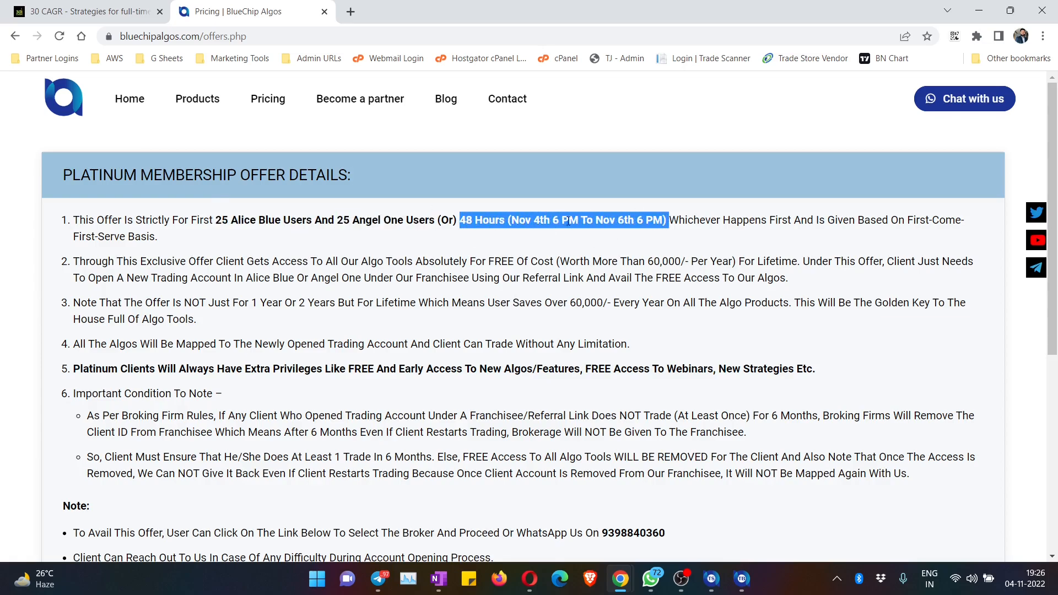
click(209, 219)
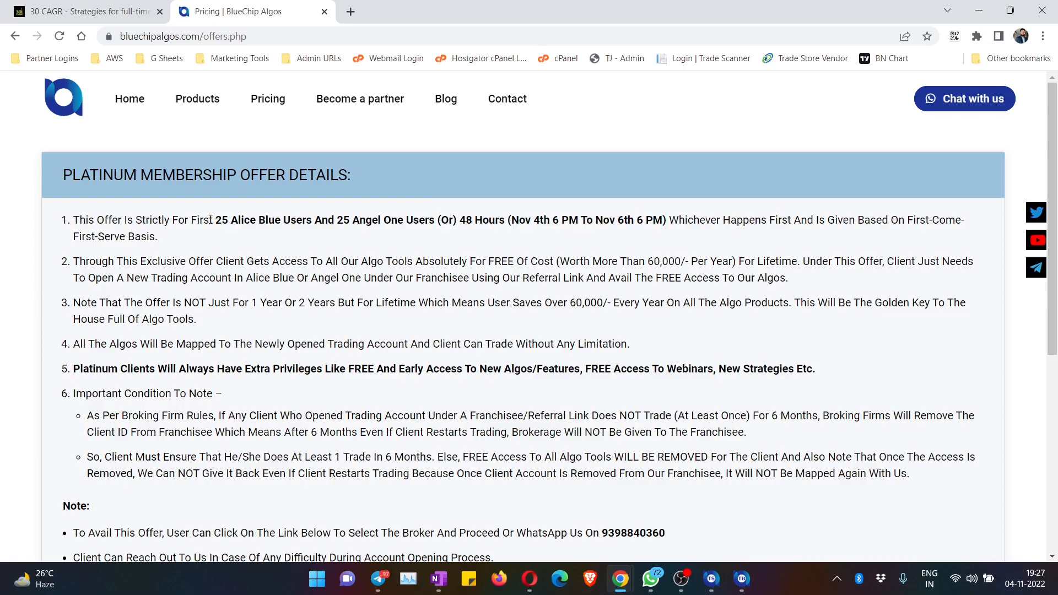
drag(219, 219, 614, 219)
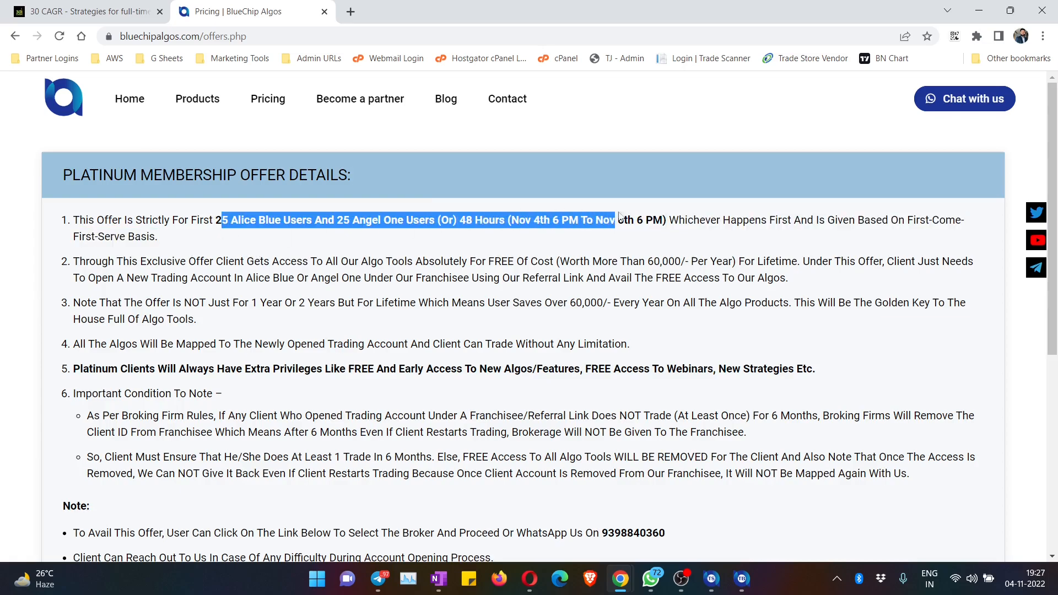
Step: Highlight the Platinum clients' extra privileges and important condition, then move to the Pricing page
scroll(down, 3)
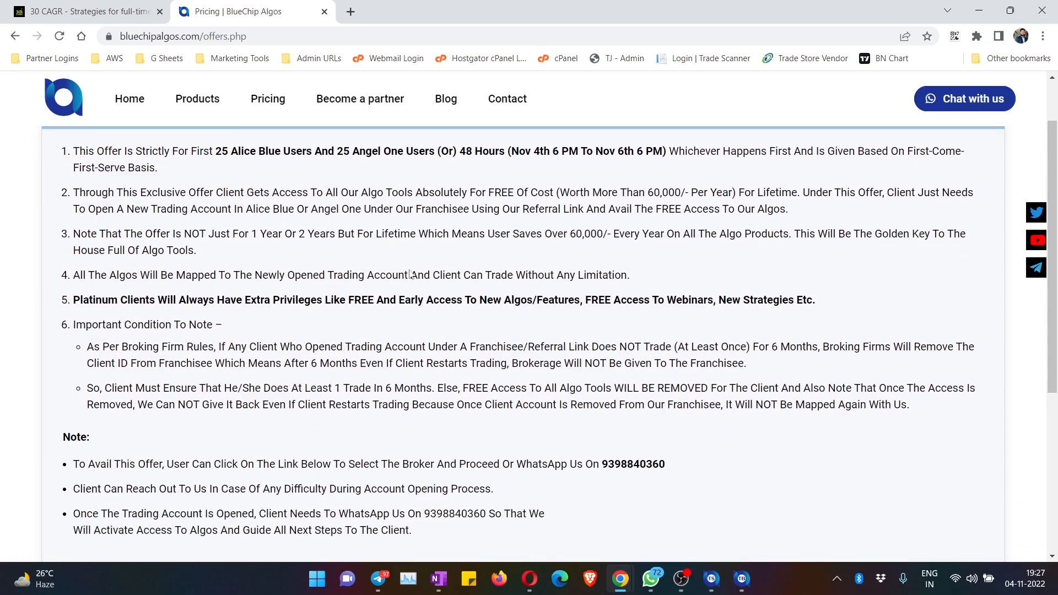
drag(72, 299, 370, 300)
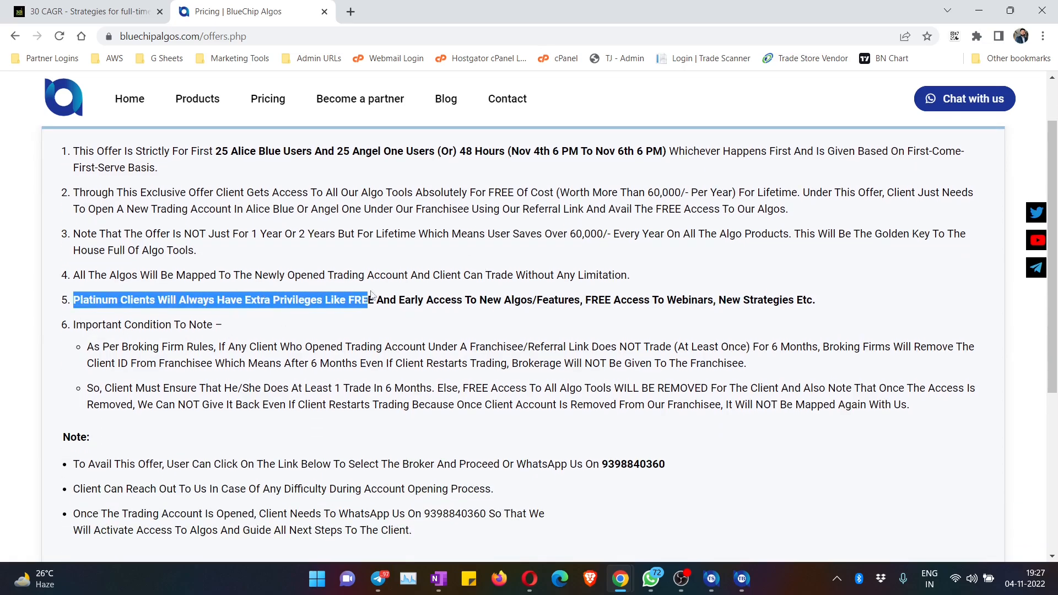
drag(369, 300, 757, 346)
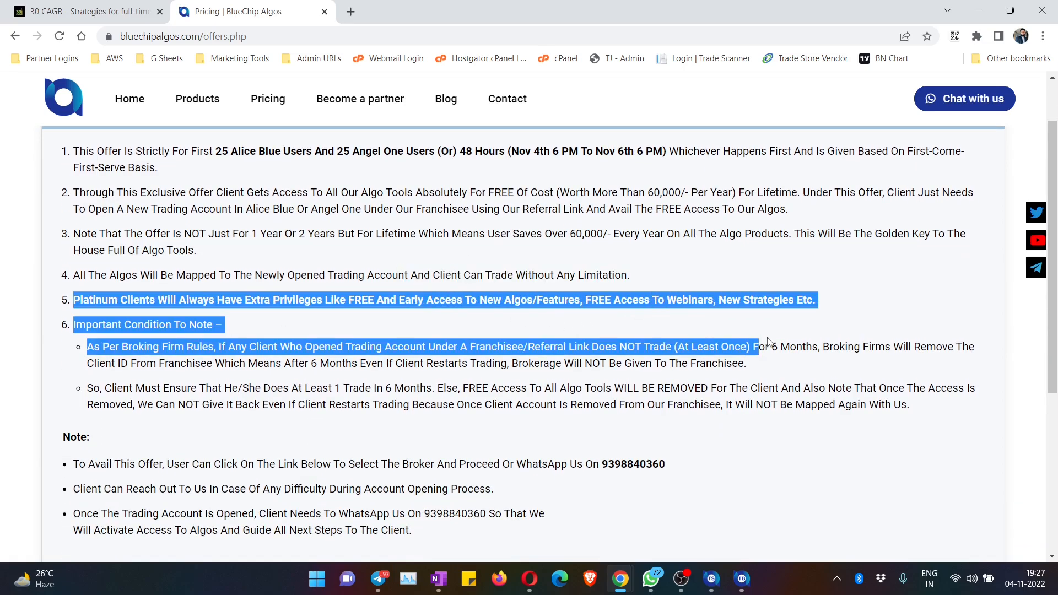
click(592, 326)
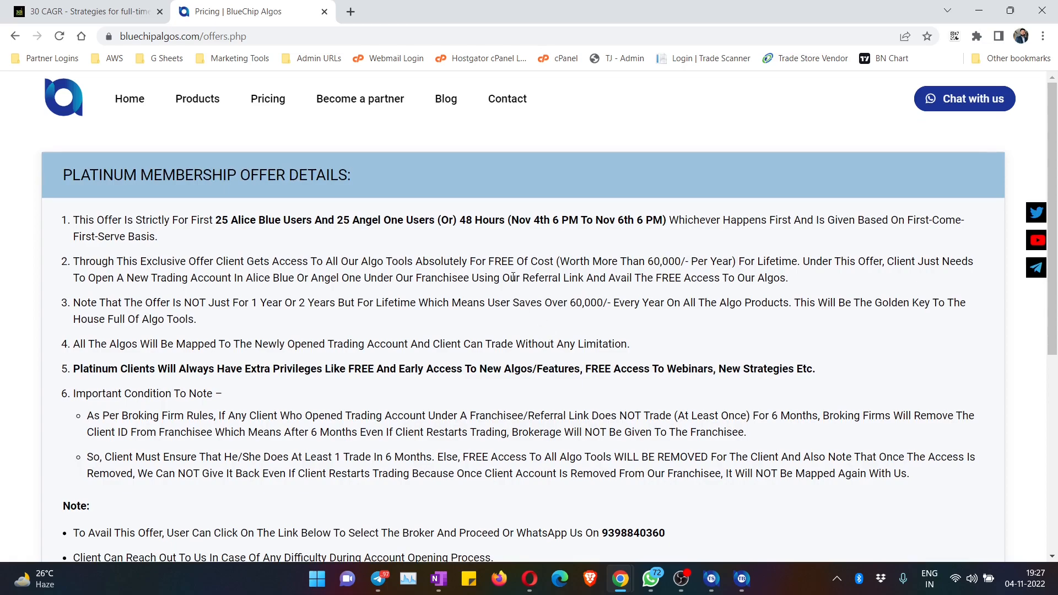
mouse_move(563, 260)
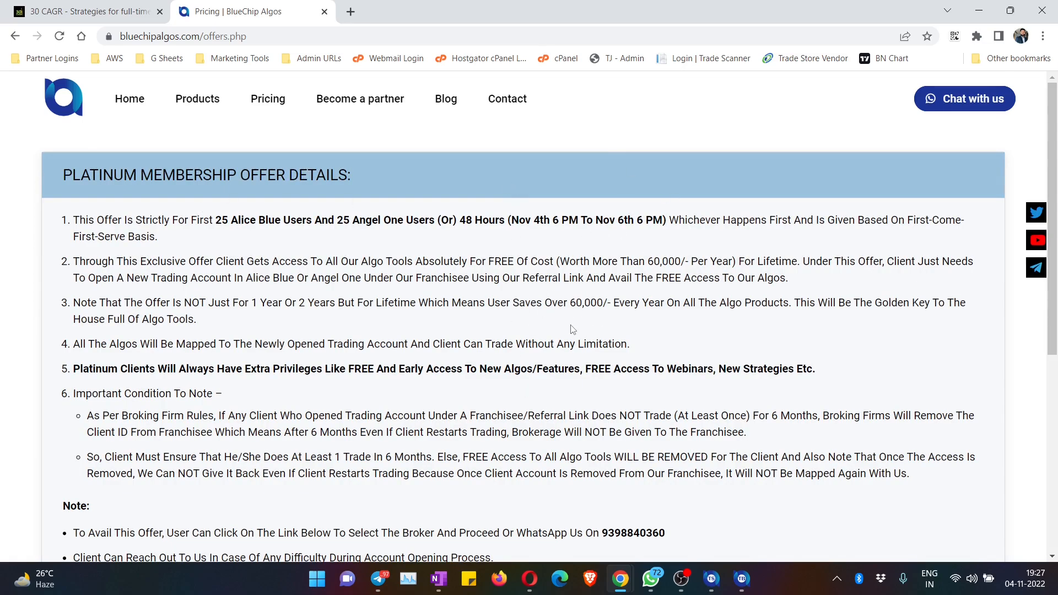
mouse_move(359, 238)
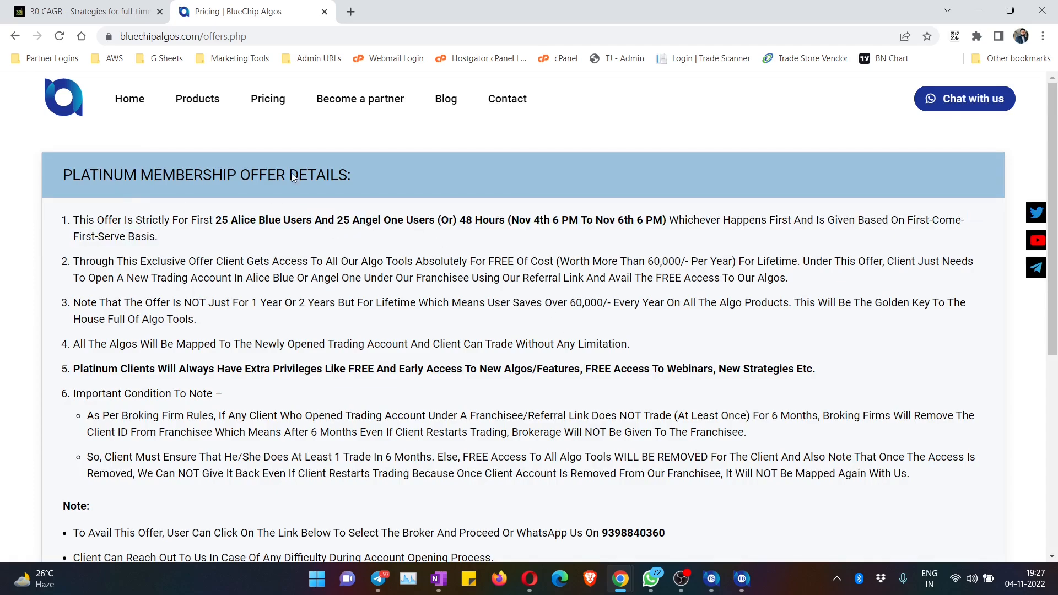
click(267, 98)
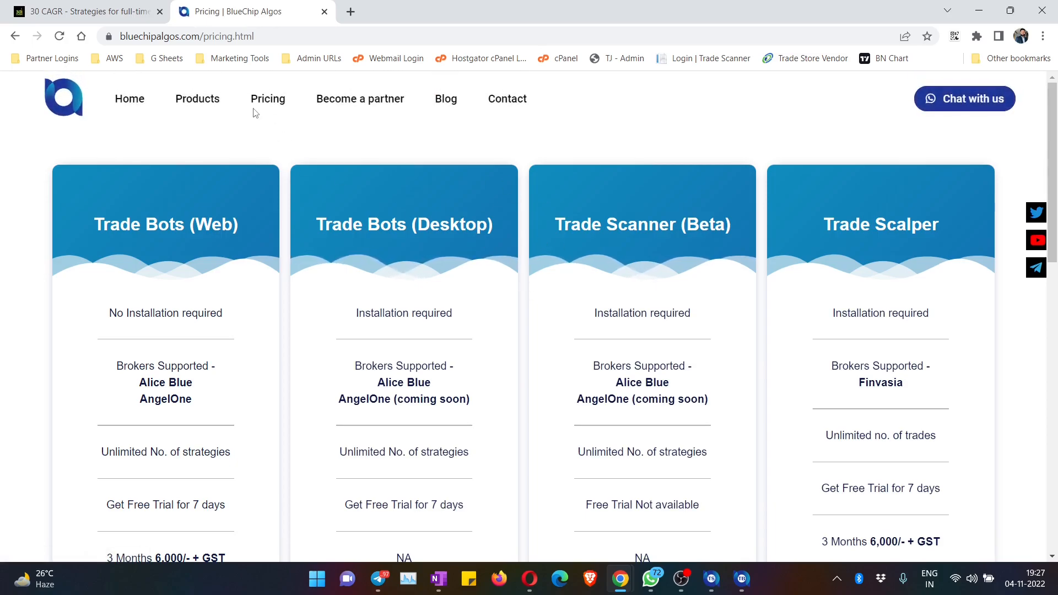
Step: Look through the Trade Bots web/desktop, Trade Scanner and Trade Scalper pricing cards, highlighting plan features and prices
scroll(down, 3)
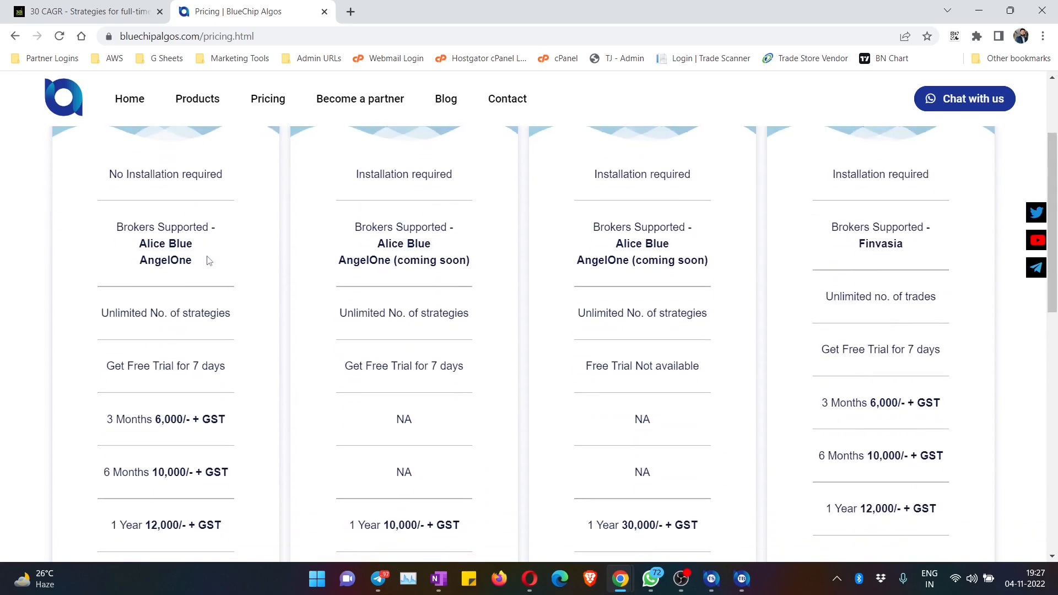
scroll(down, 3)
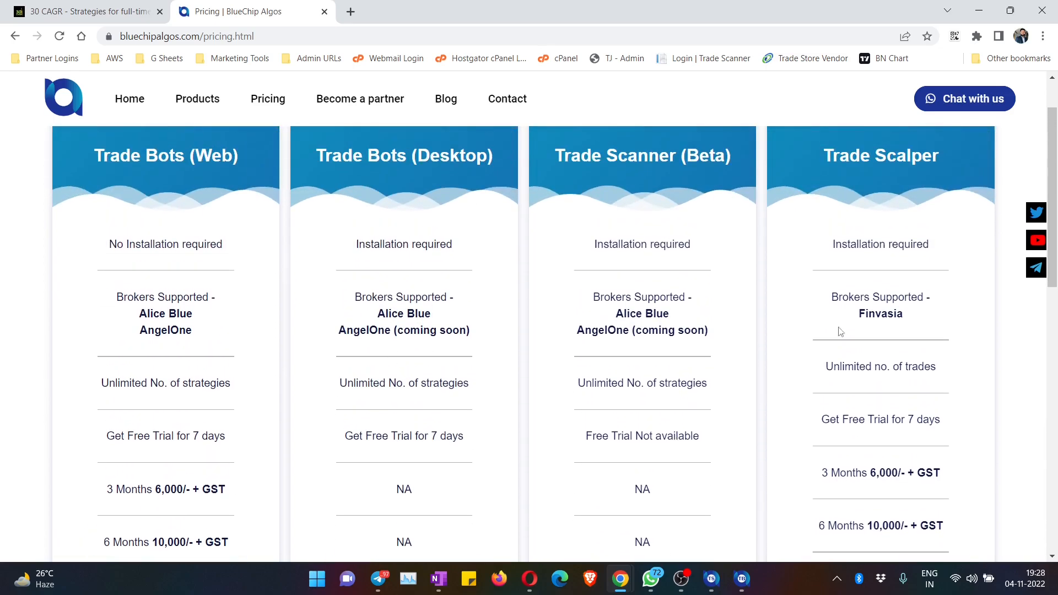
scroll(down, 3)
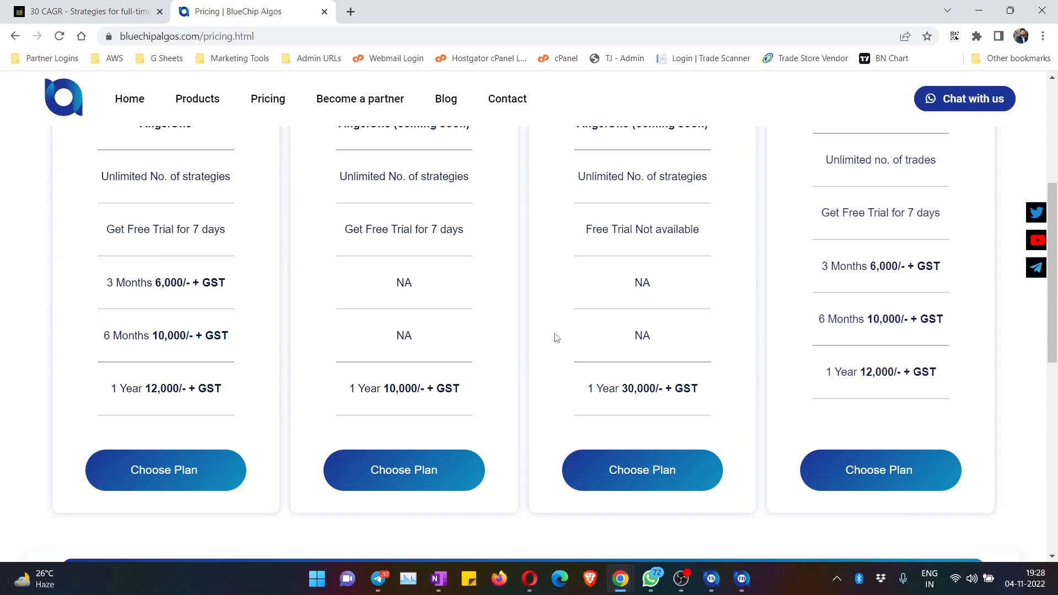
scroll(up, 3)
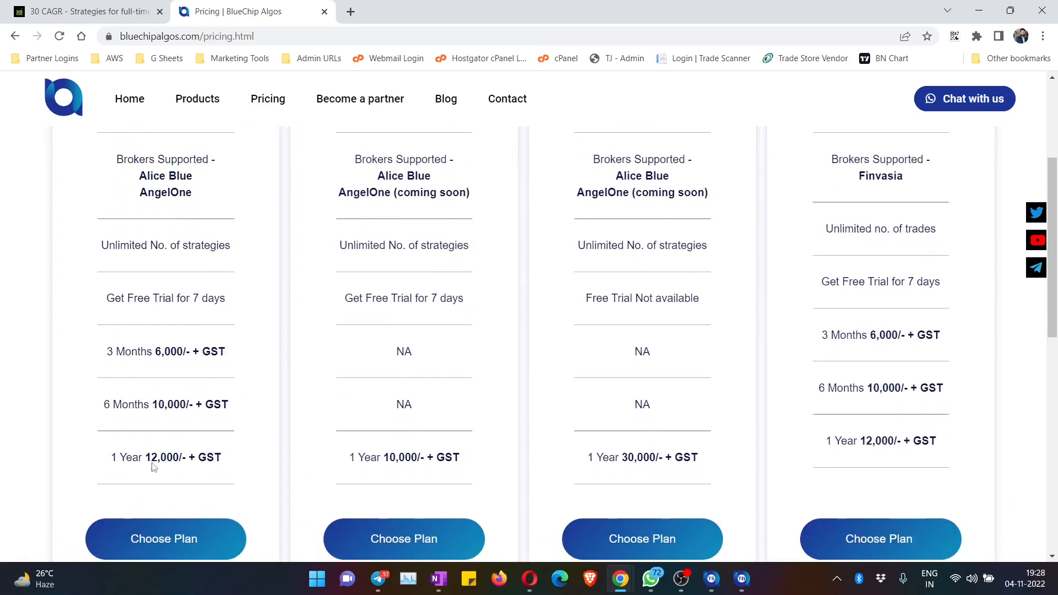
drag(152, 456, 933, 441)
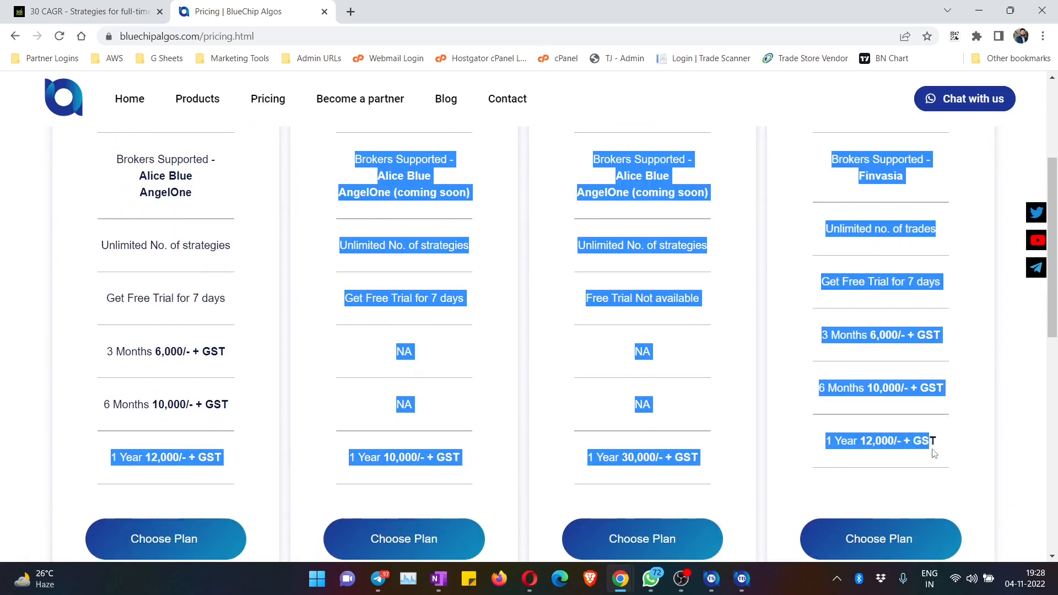
click(523, 338)
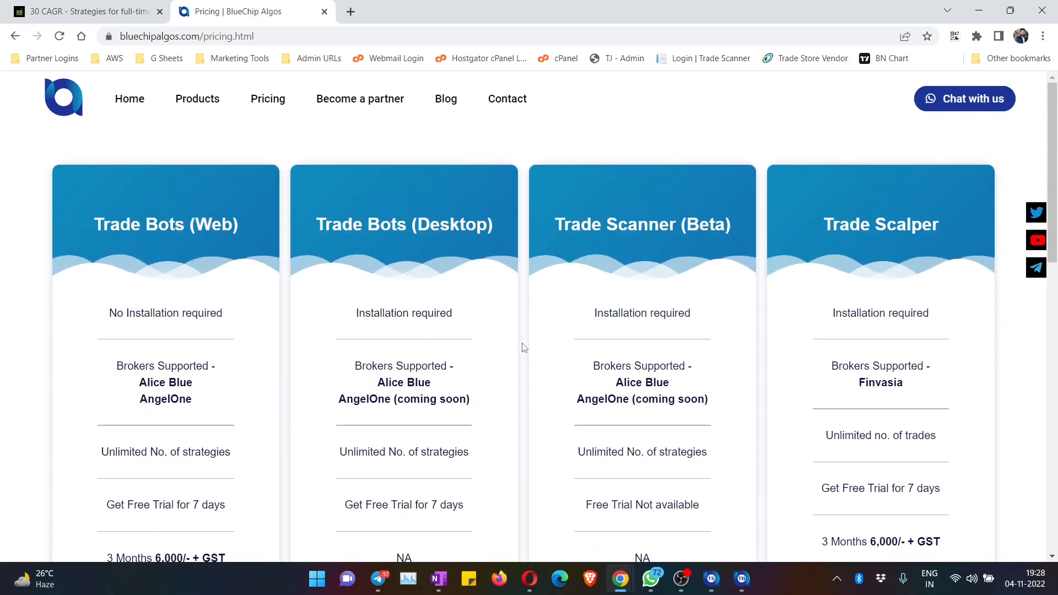
mouse_move(509, 271)
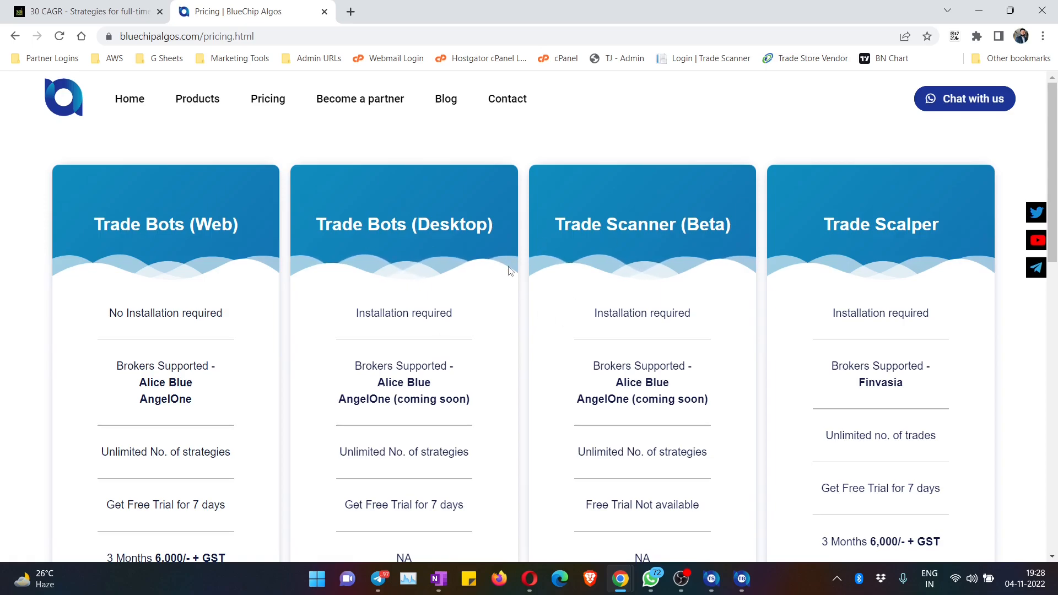
Step: Go to the Contact Us page with WhatsApp, email, address details and the help request form
click(197, 99)
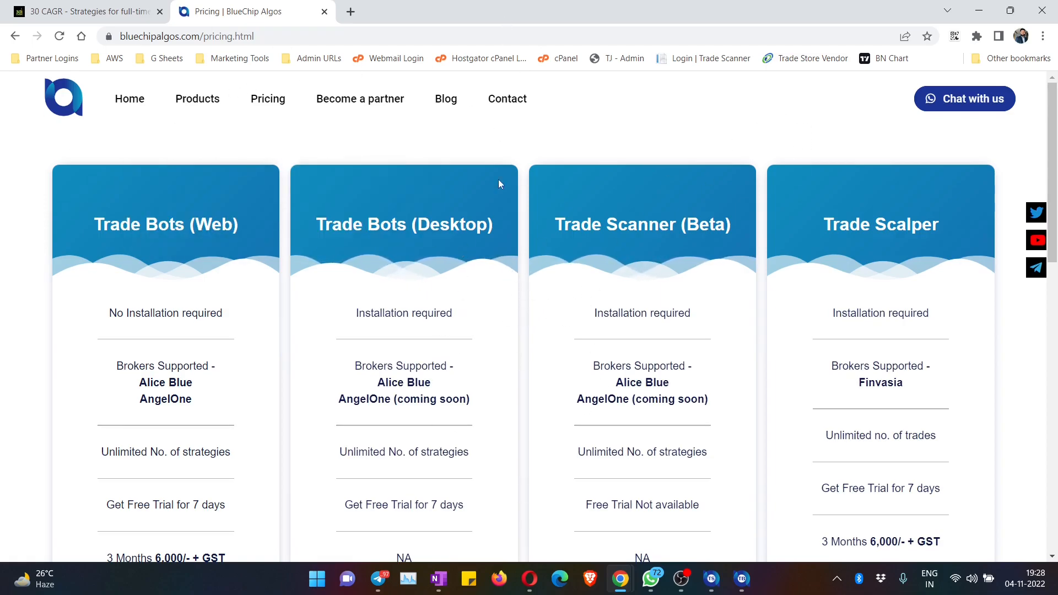
click(507, 98)
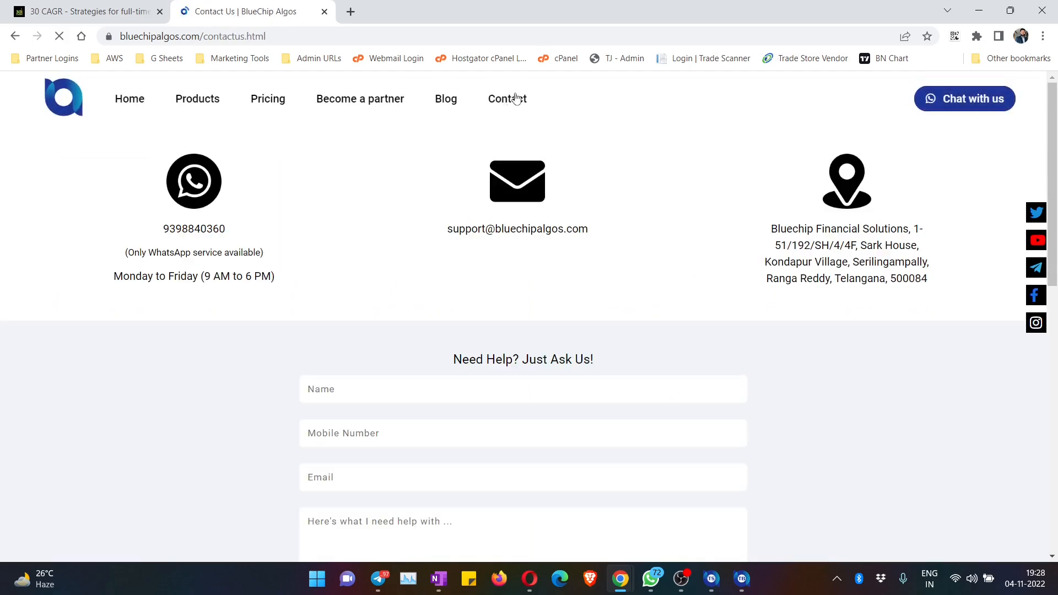
mouse_move(227, 233)
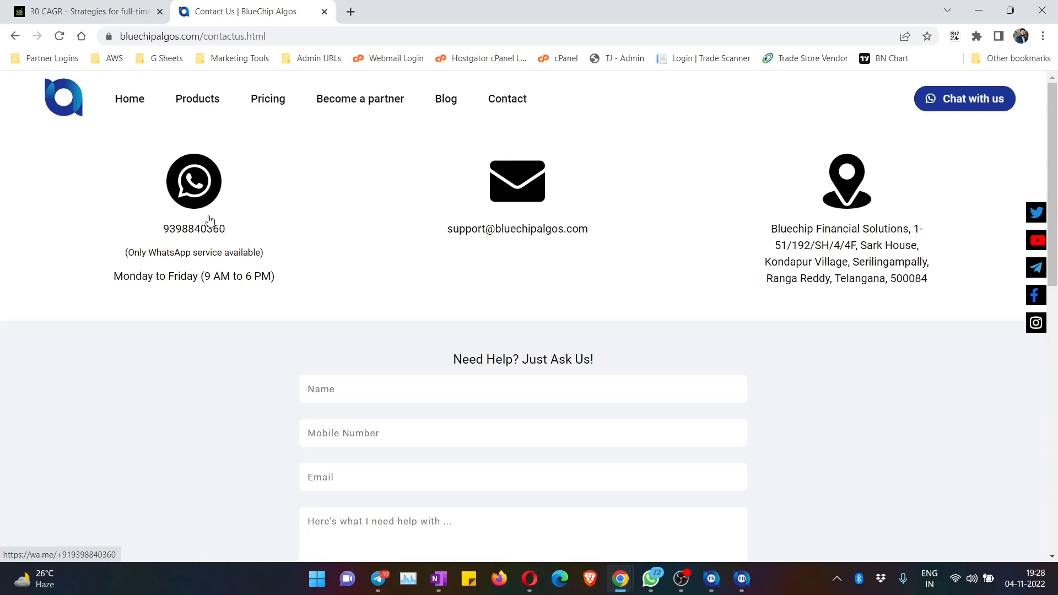
mouse_move(172, 233)
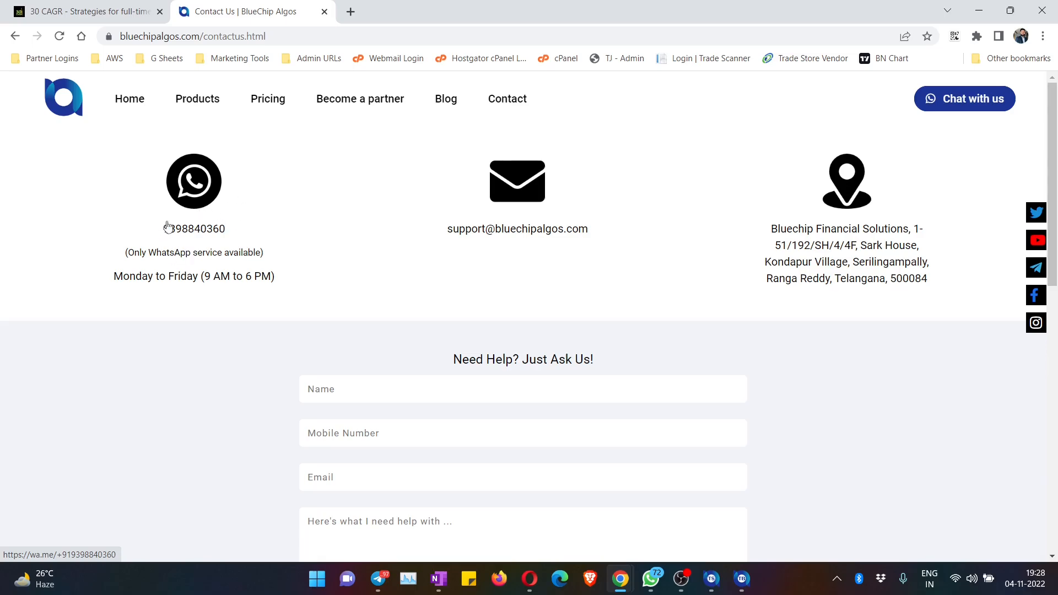
mouse_move(203, 235)
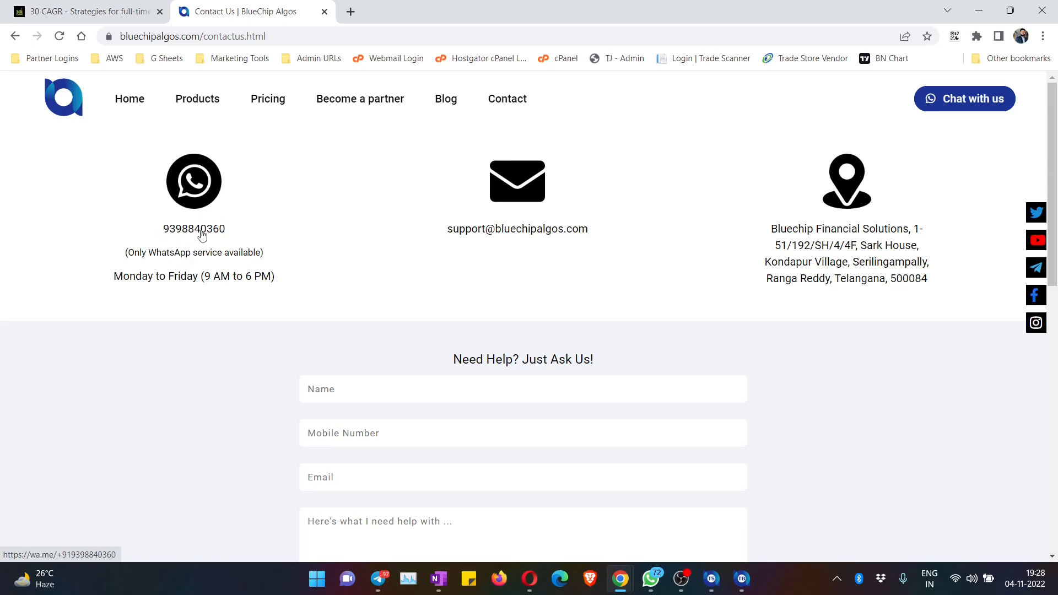
mouse_move(195, 238)
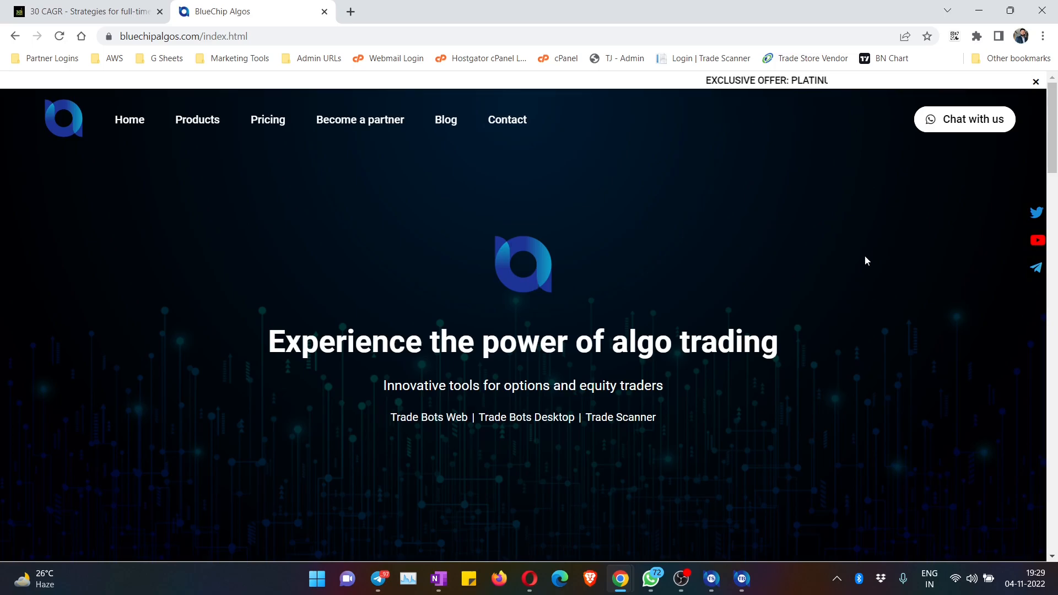
mouse_move(1026, 215)
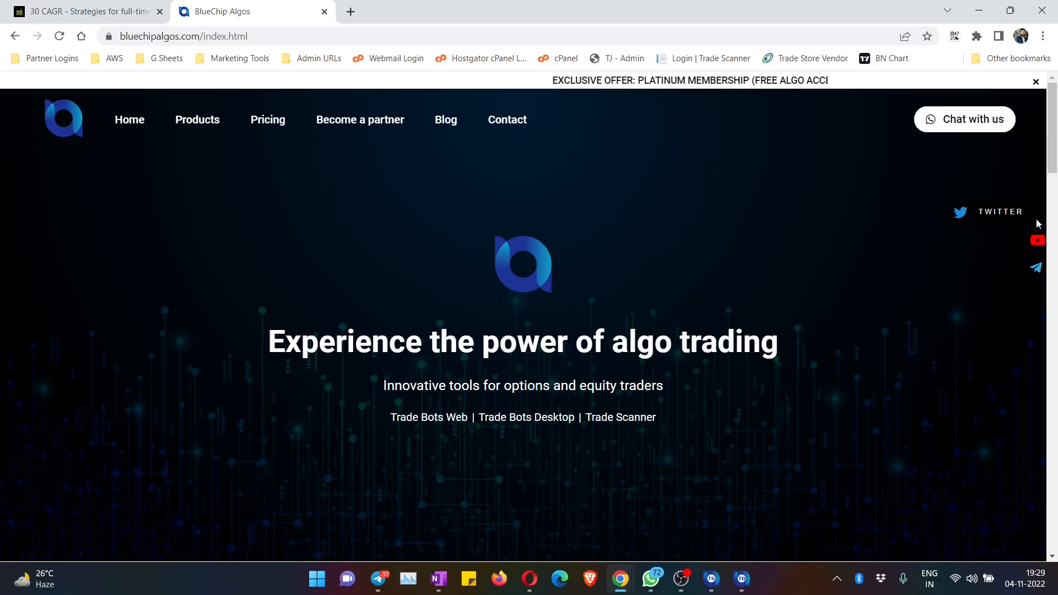
mouse_move(704, 257)
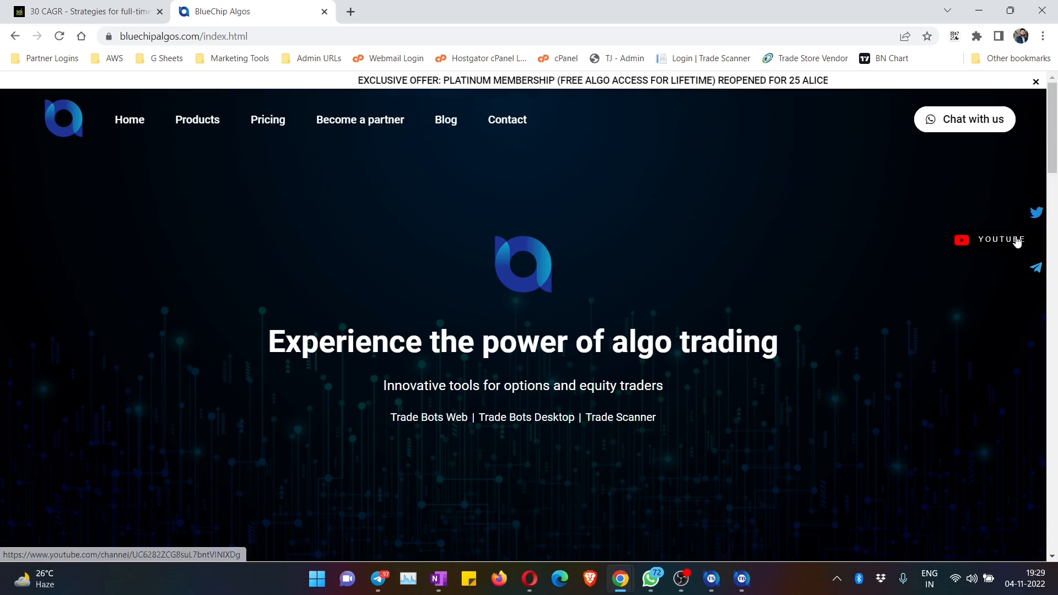
mouse_move(520, 268)
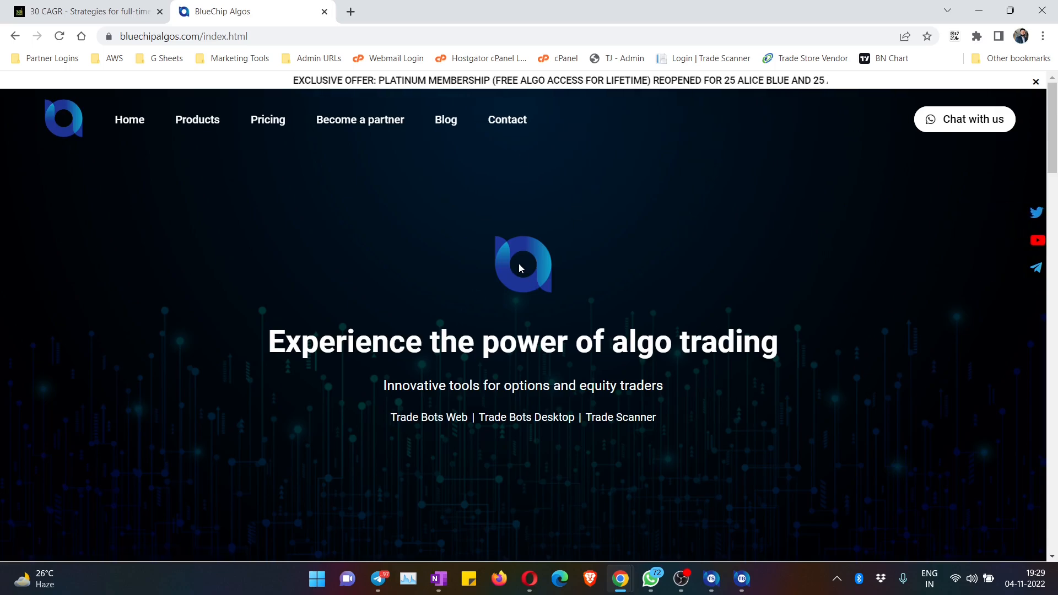